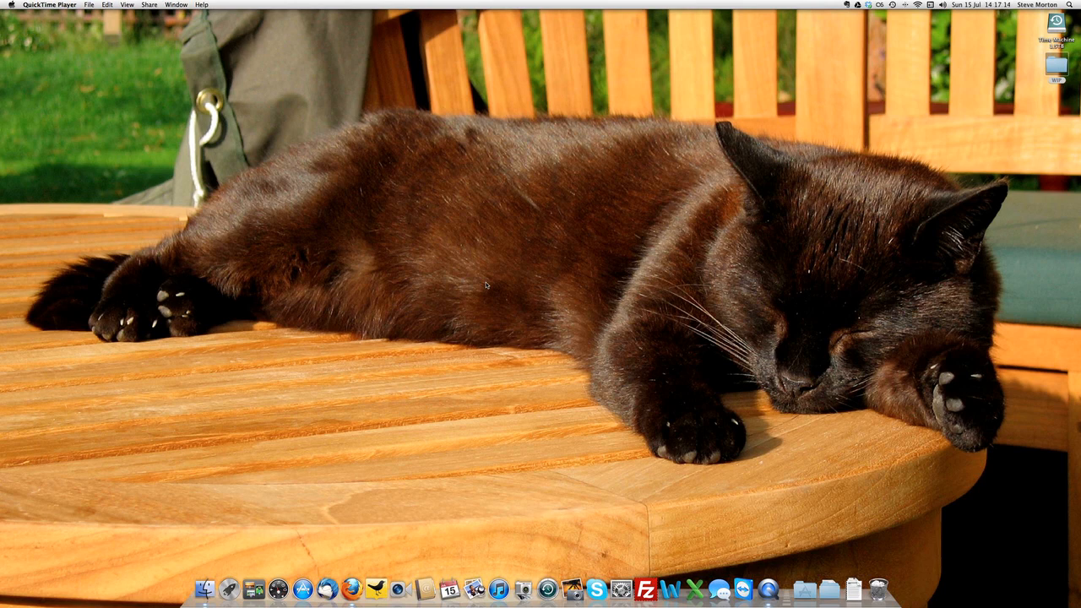
pyautogui.moveTo(491, 297)
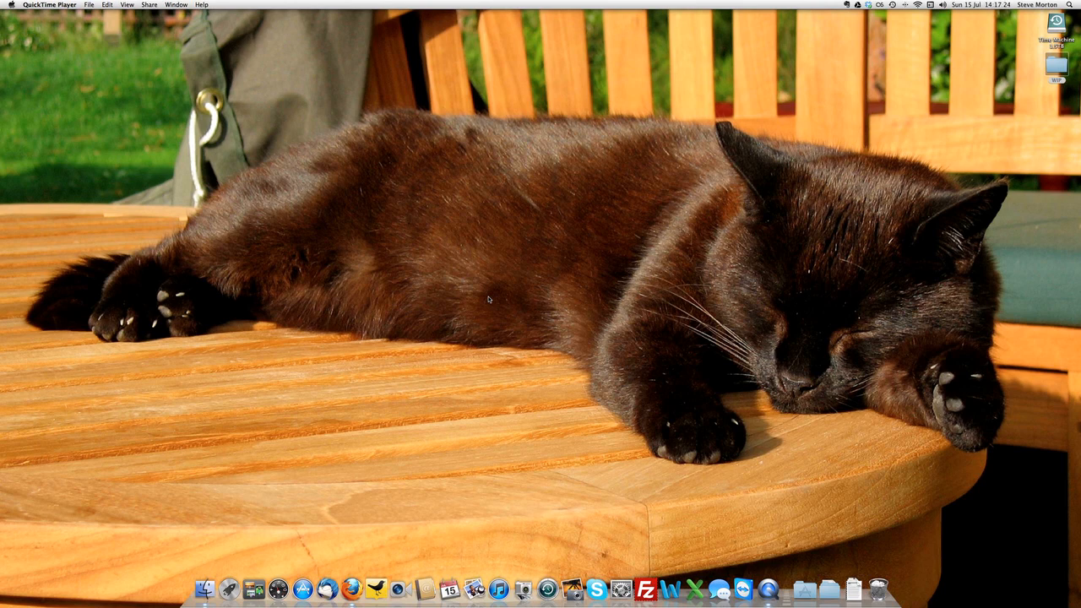
pyautogui.moveTo(353, 585)
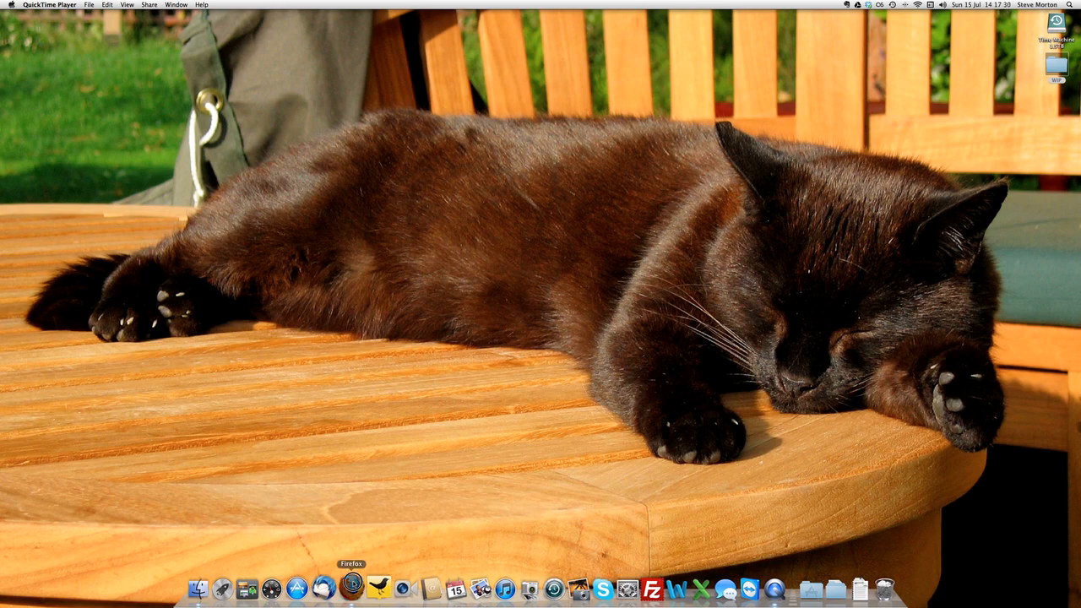
# Step: Open Firefox on Philofaxy's Diary Inserts page and scroll down to the Source files list
pyautogui.click(352, 586)
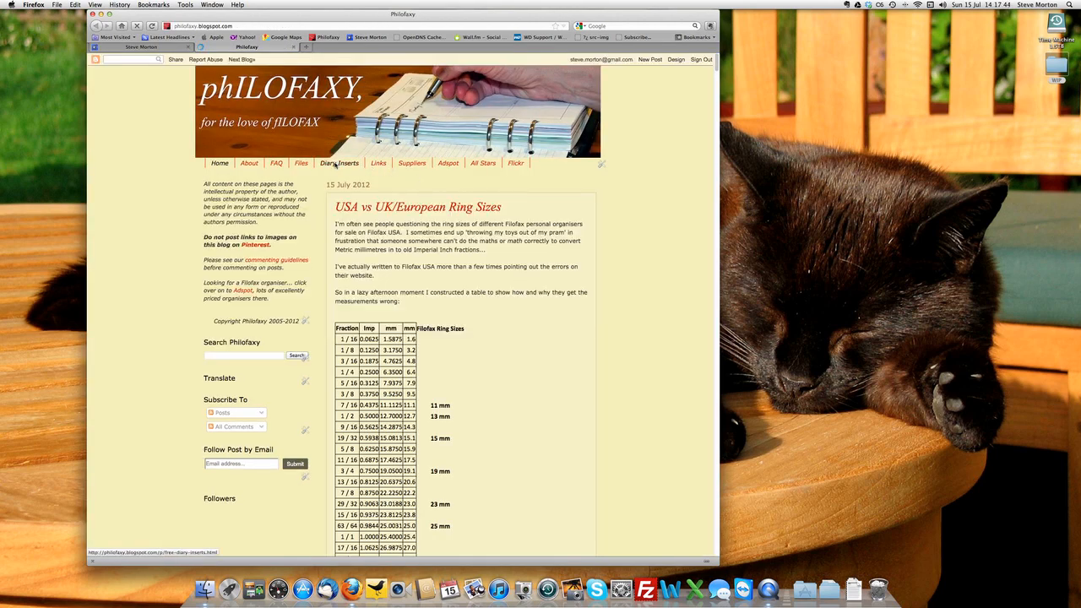
pyautogui.click(339, 163)
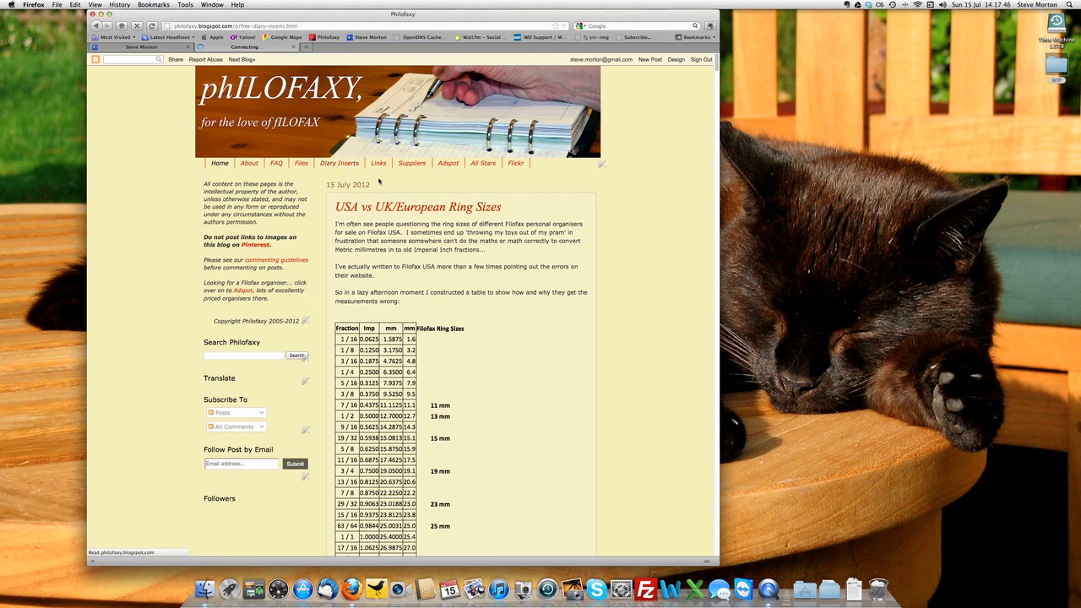
pyautogui.click(339, 163)
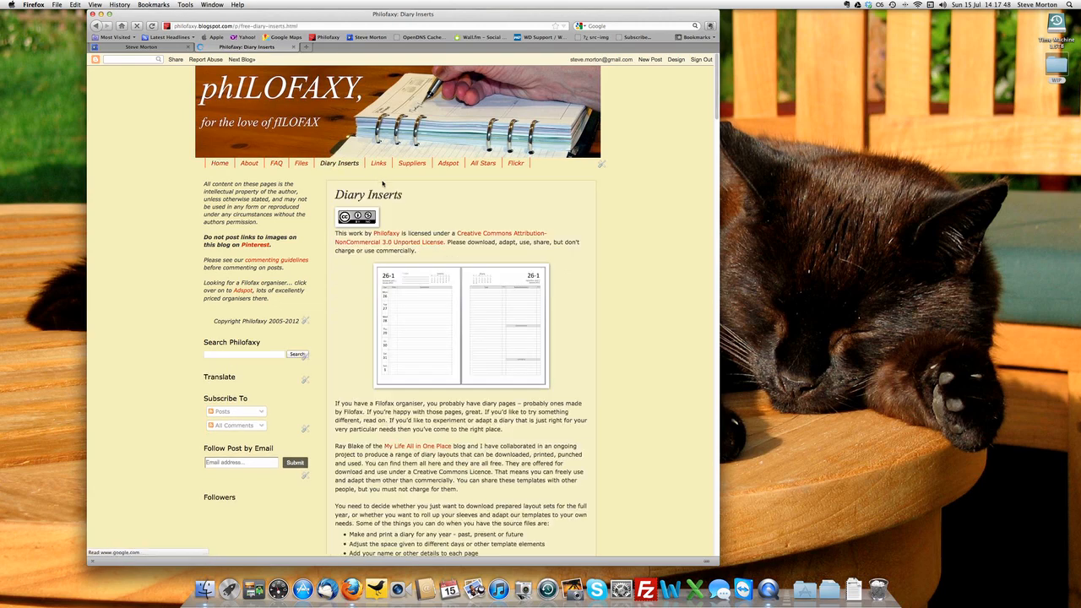
pyautogui.scroll(-3)
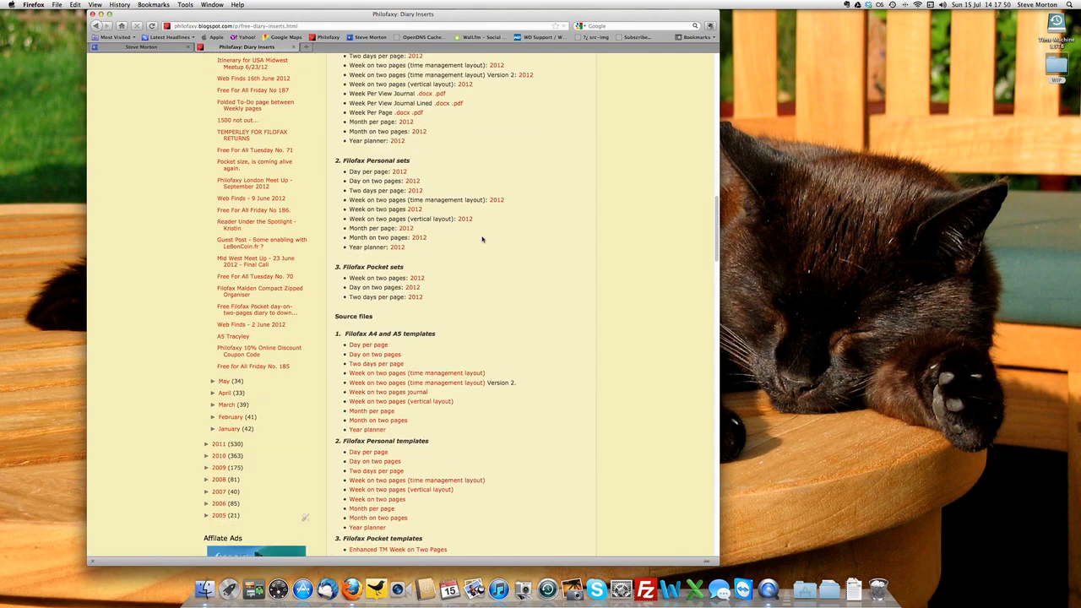
pyautogui.scroll(-3)
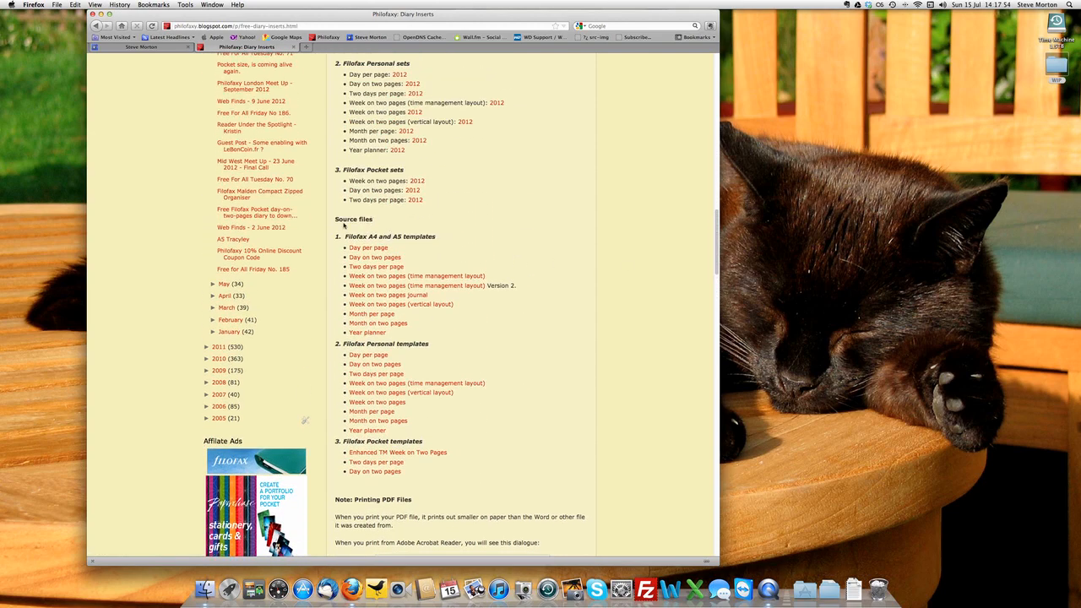
pyautogui.scroll(-3)
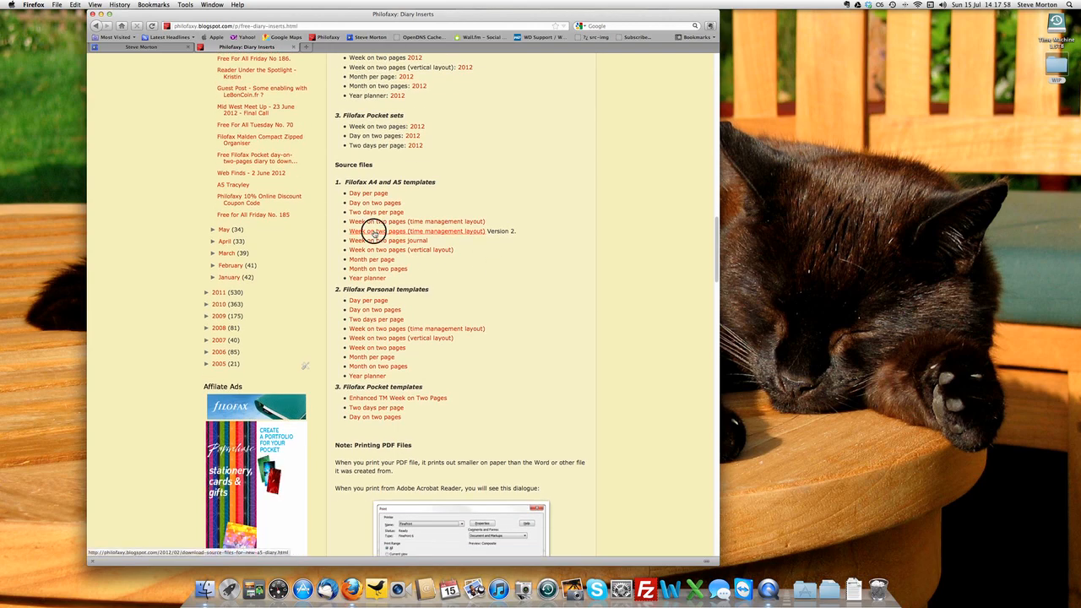
# Step: Save DatesSourceFile_WOTP.xlsx from the Week on two pages (time management layout) source page
pyautogui.click(373, 231)
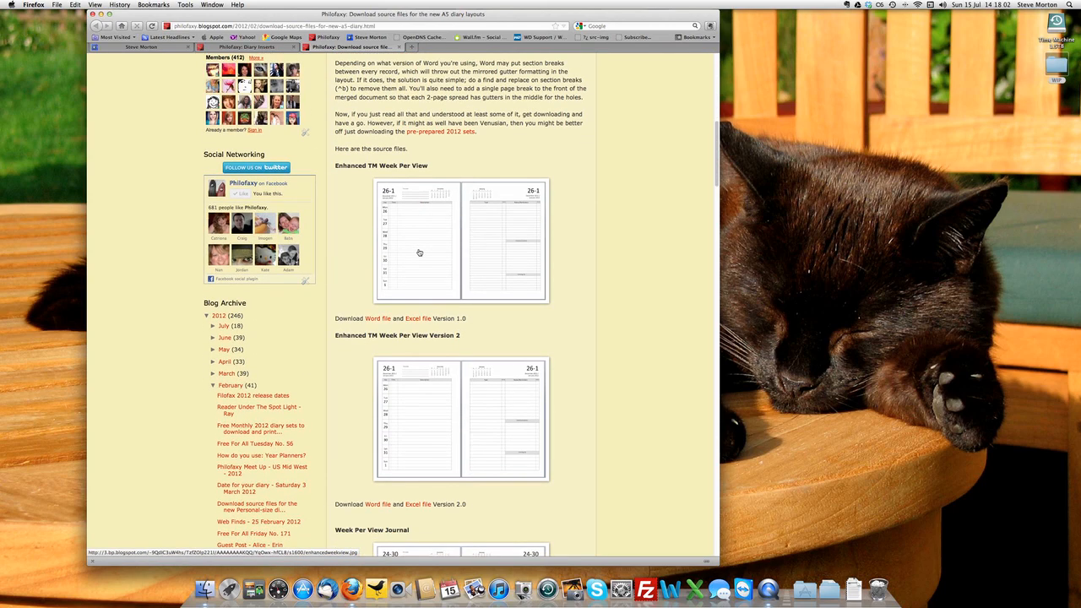
pyautogui.scroll(-3)
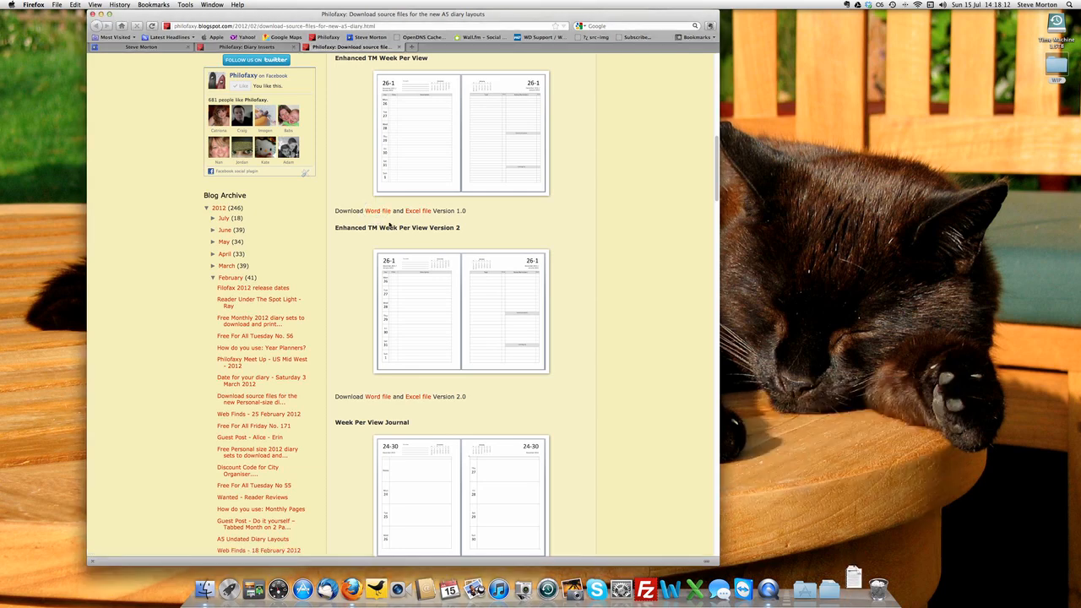
pyautogui.click(418, 396)
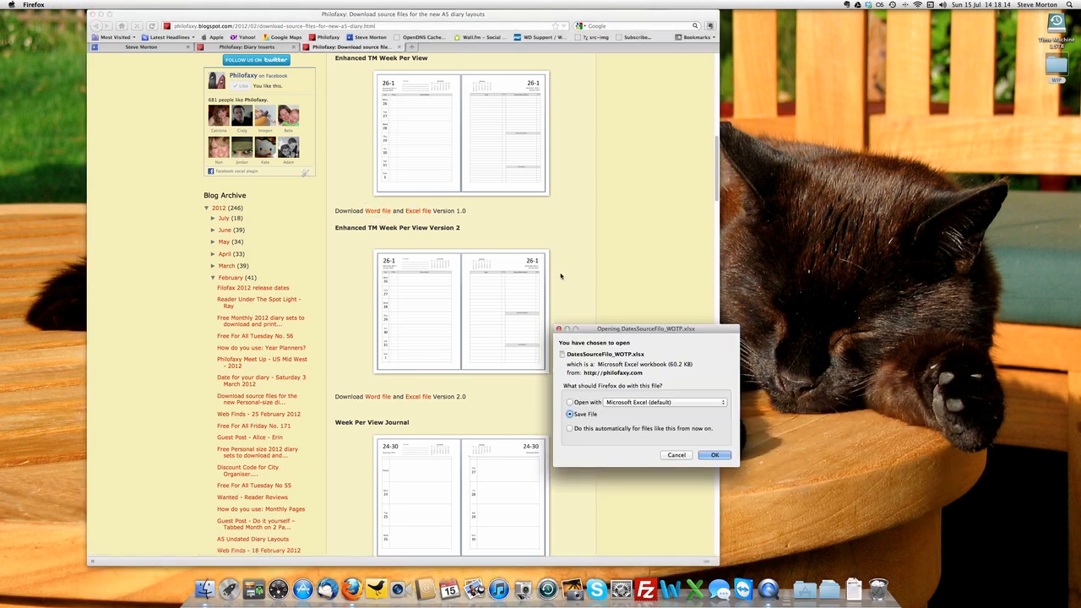
pyautogui.click(715, 455)
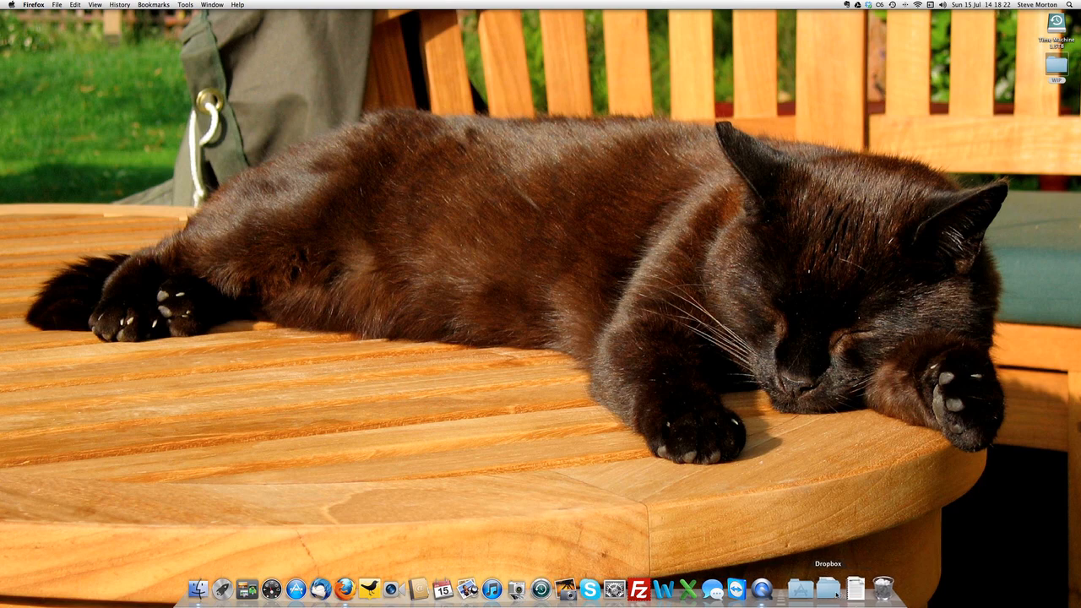
pyautogui.moveTo(854, 589)
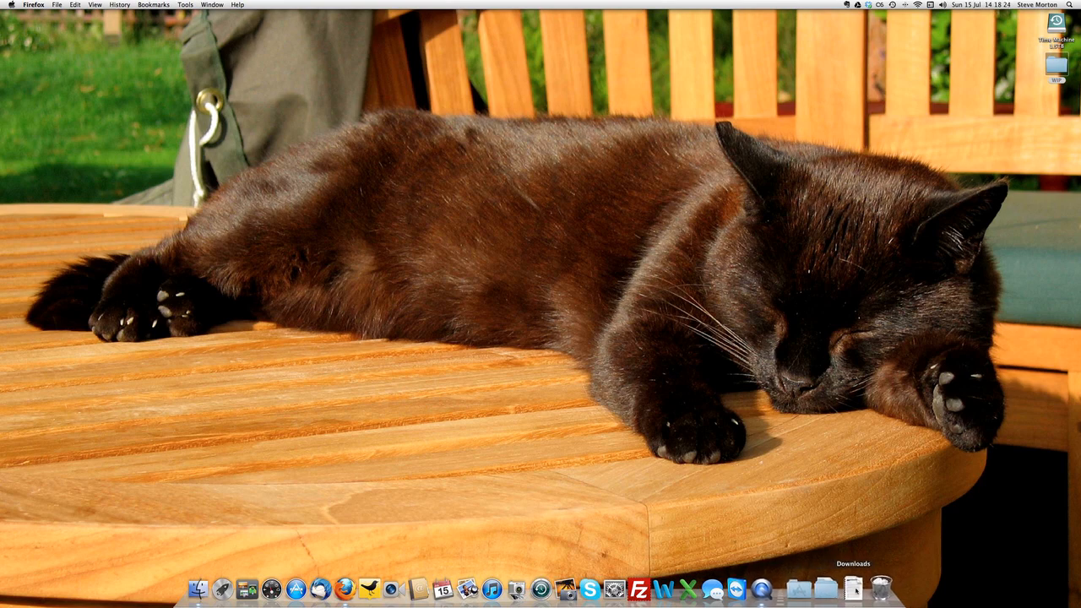
# Step: Fan open the Downloads stack in the Dock
pyautogui.click(853, 585)
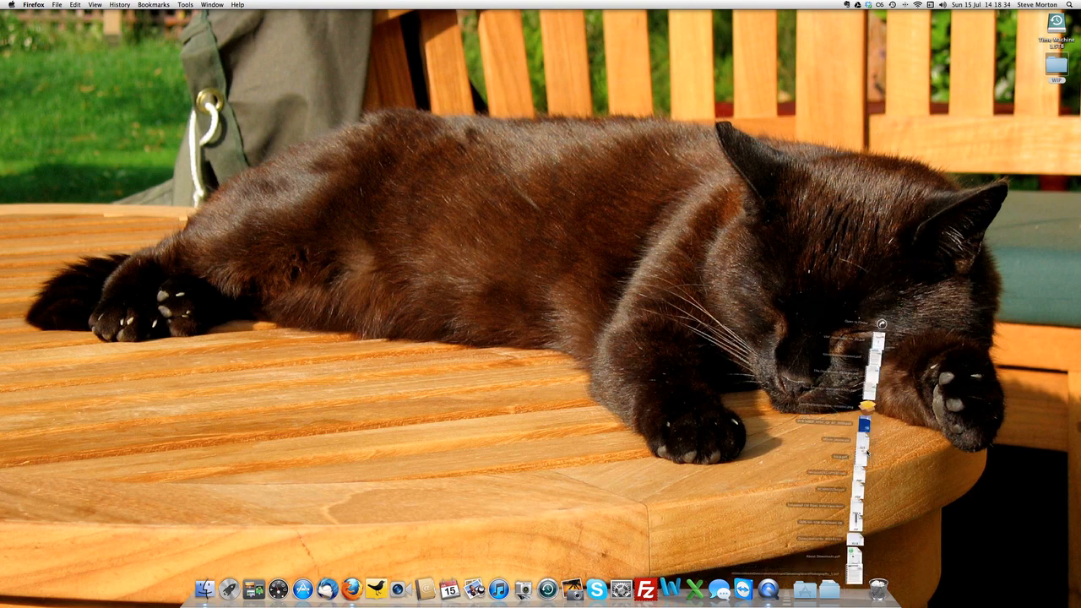
# Step: Open the Enhanced TM Week View .docx, accepting conversion and using the Entire Worksheet as data
pyautogui.click(672, 588)
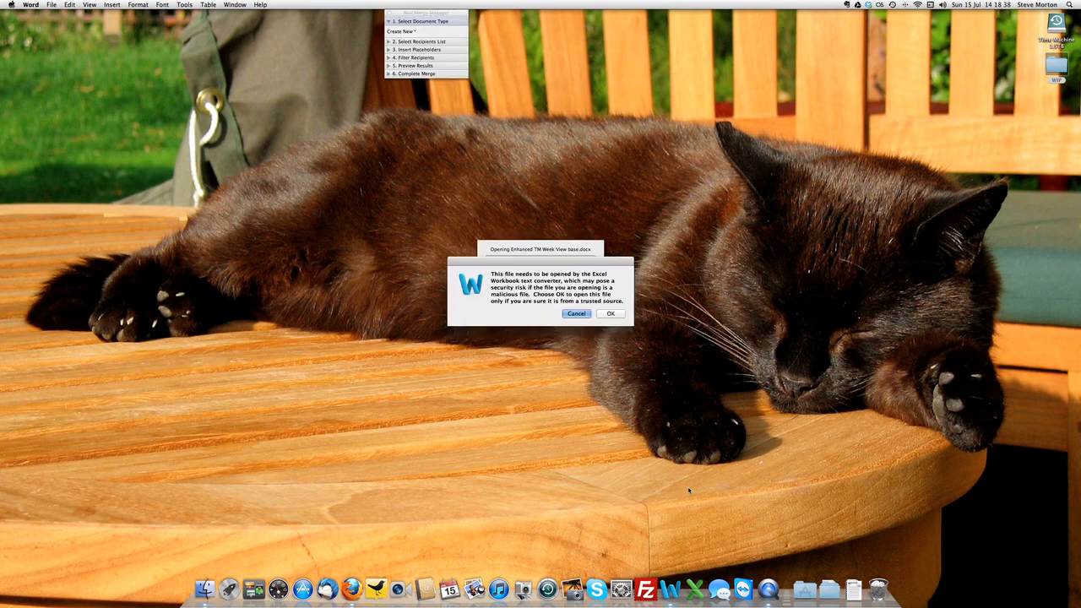
pyautogui.click(611, 313)
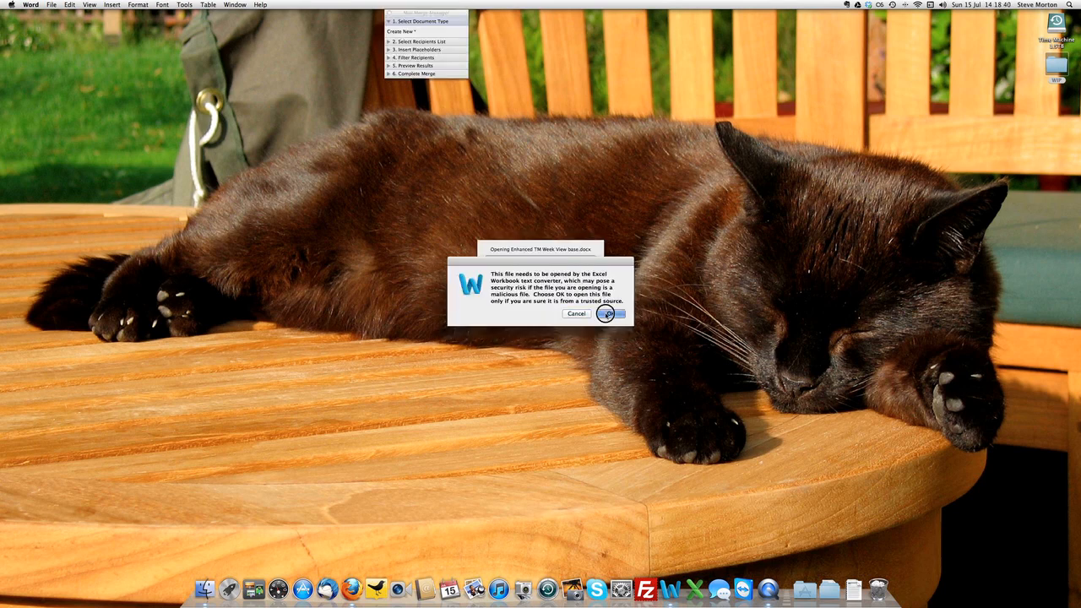
pyautogui.click(611, 313)
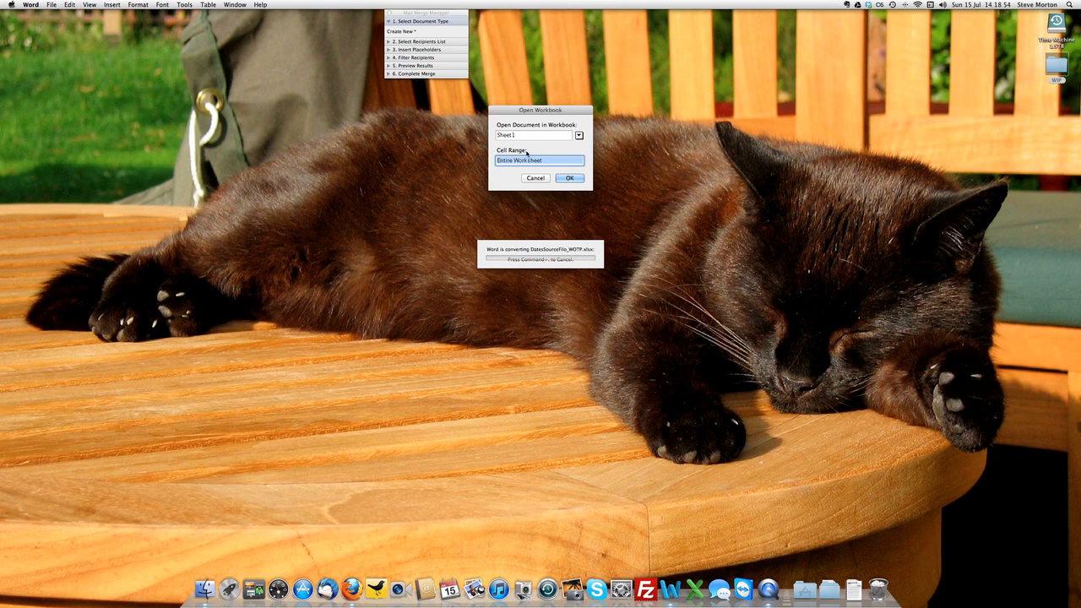
pyautogui.click(569, 178)
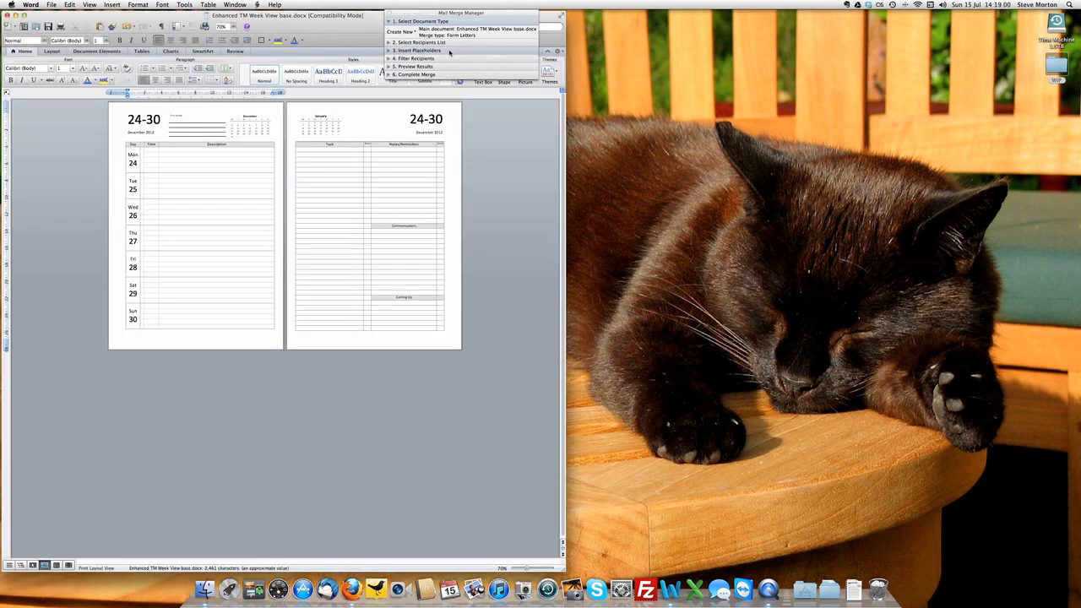
# Step: Enlarge the window, delete 'Reminders' from the heading, and type Mon–Sun in the Task rows
pyautogui.moveTo(460, 13); pyautogui.dragTo(716, 116)
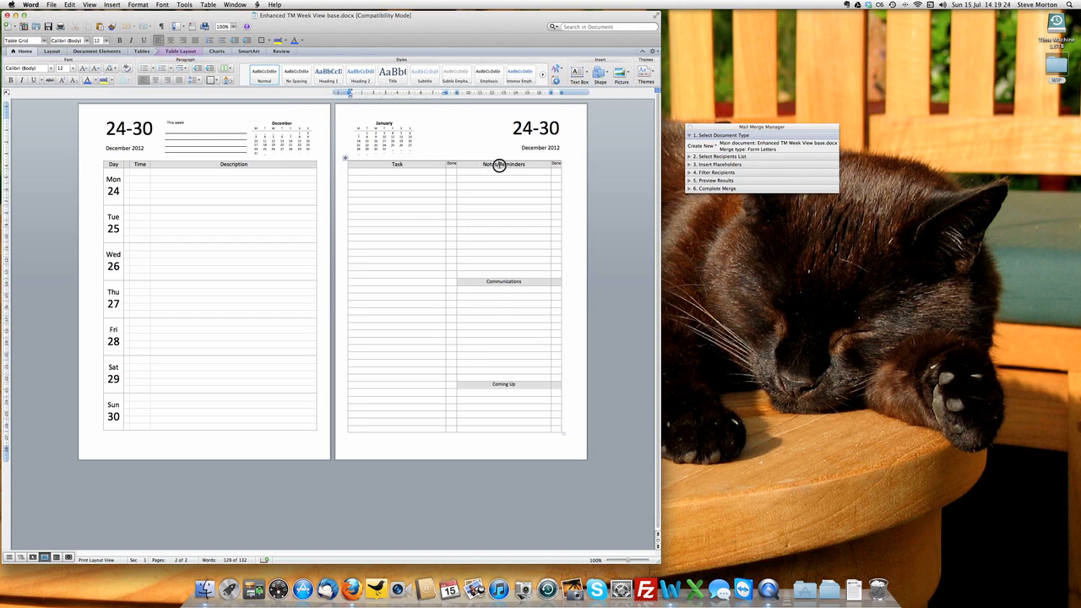
pyautogui.doubleClick(507, 164)
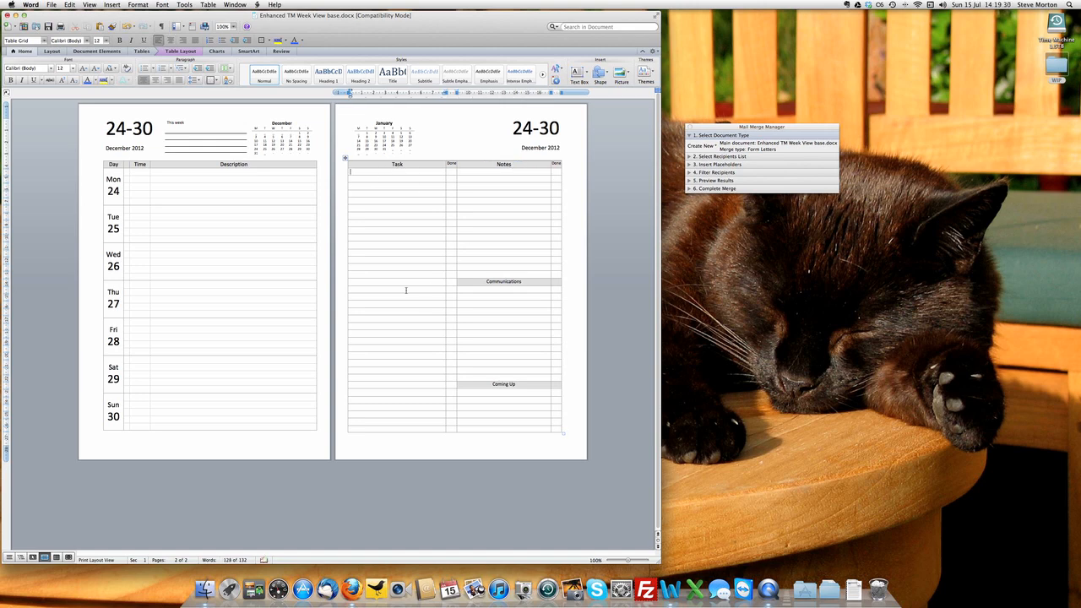
pyautogui.write('Mon')
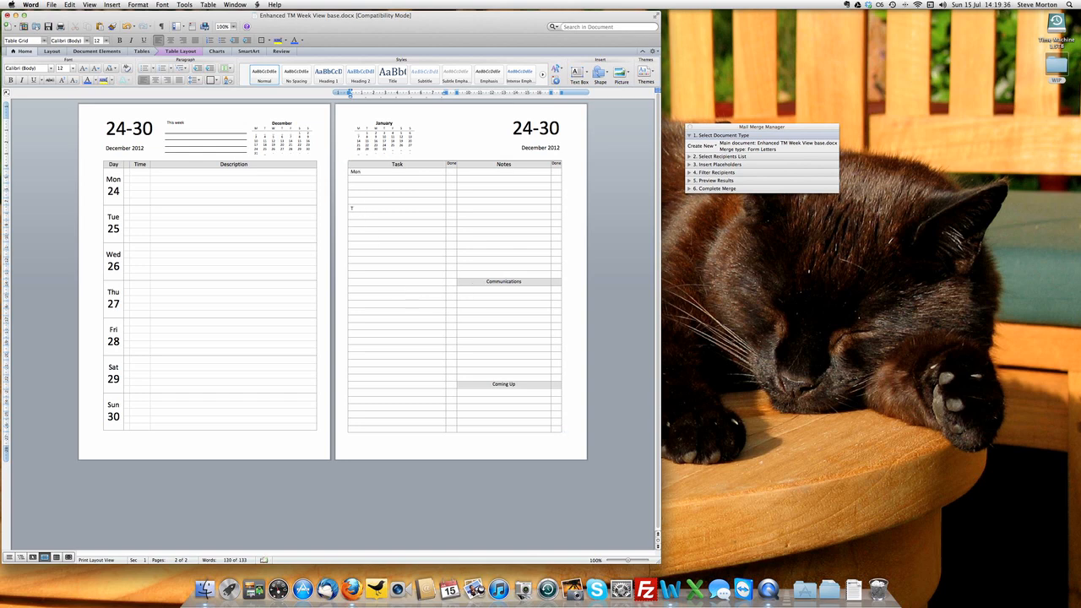
pyautogui.write('ue')
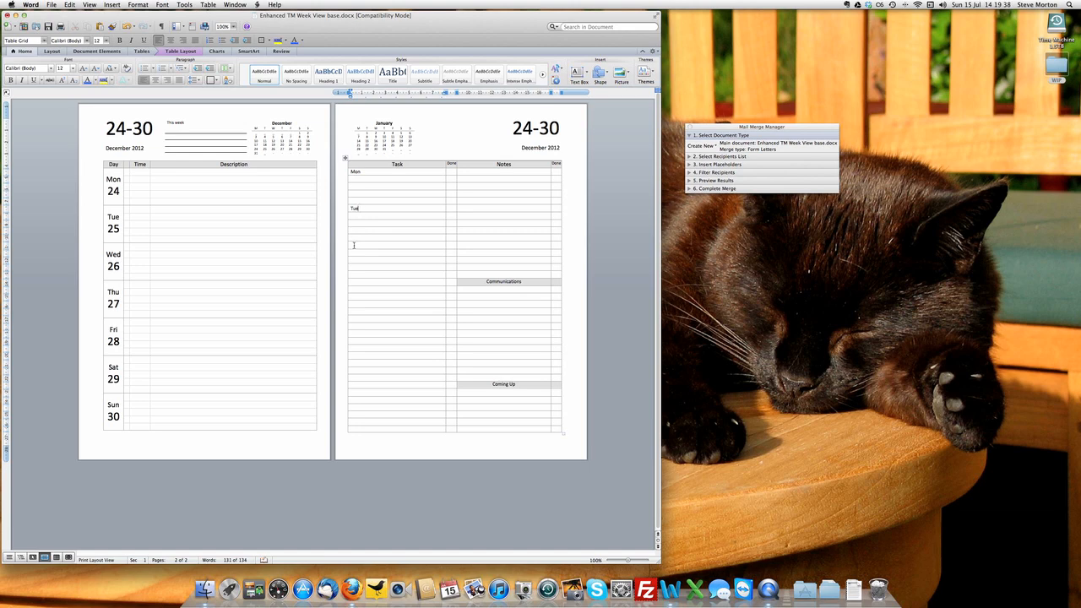
pyautogui.write('Wed')
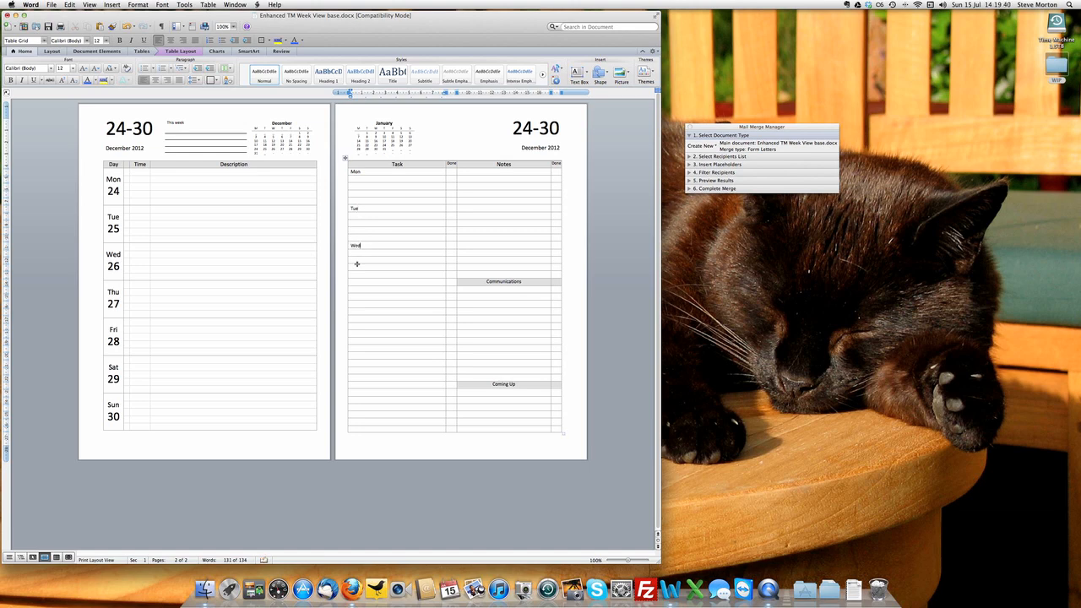
pyautogui.write('Thur')
pyautogui.click(397, 406)
pyautogui.write('Sun')
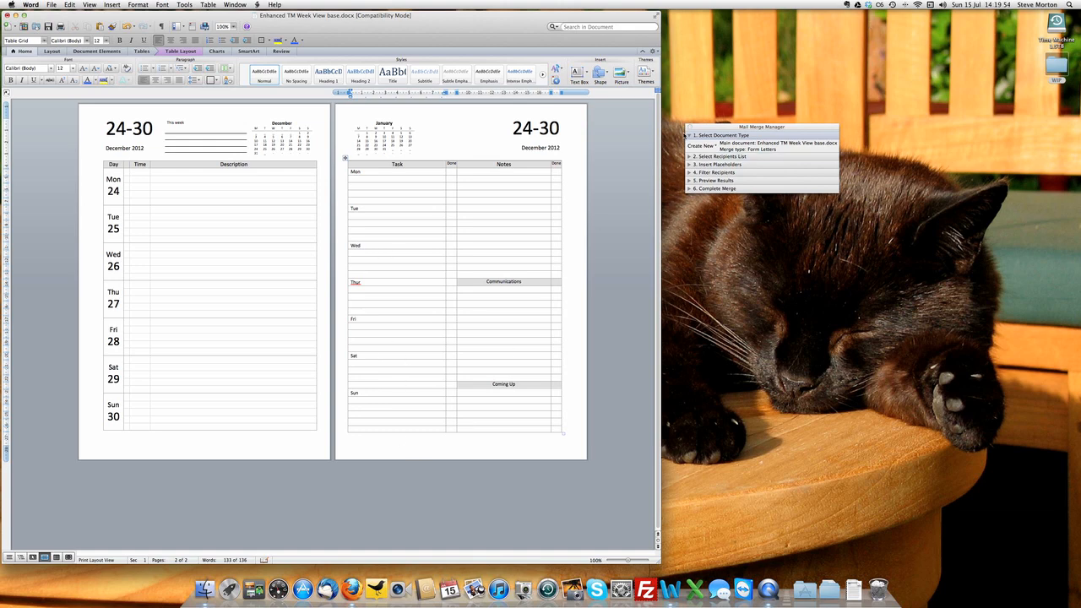
pyautogui.moveTo(760, 127); pyautogui.dragTo(556, 114)
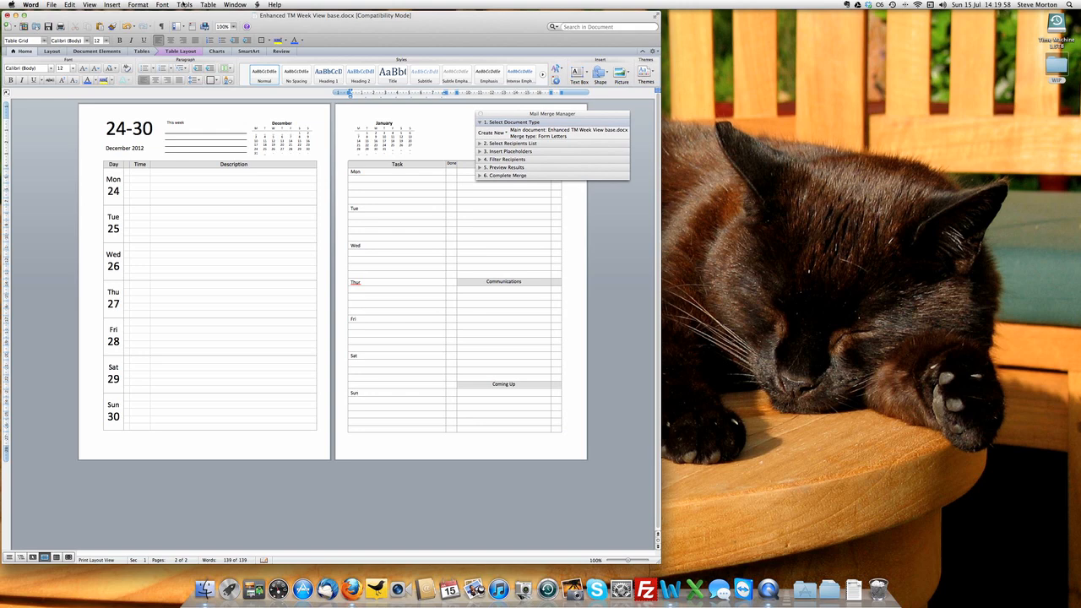
pyautogui.click(184, 5)
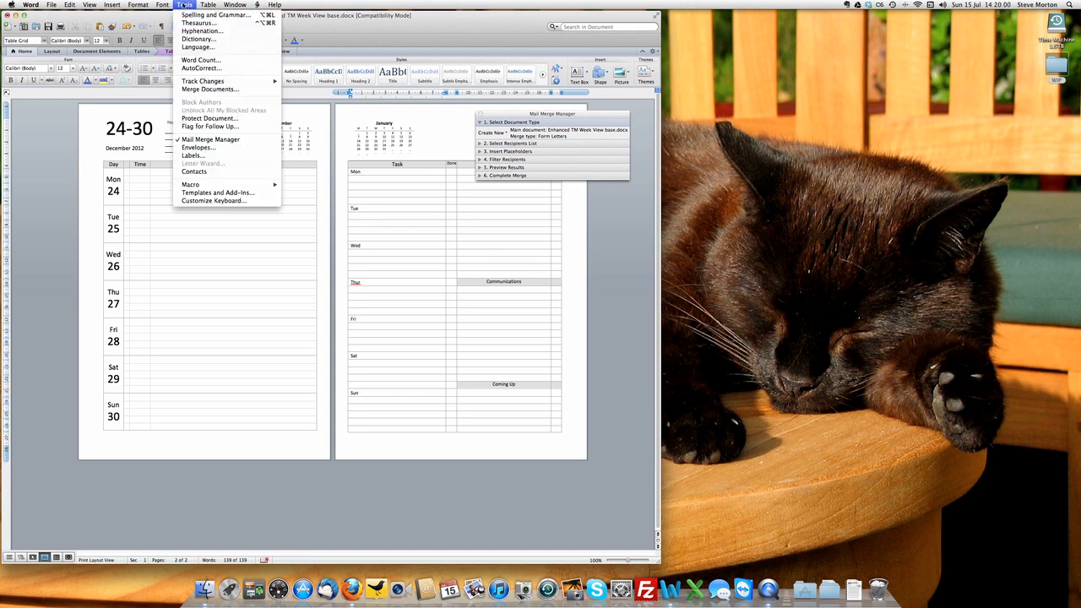
pyautogui.moveTo(210, 138)
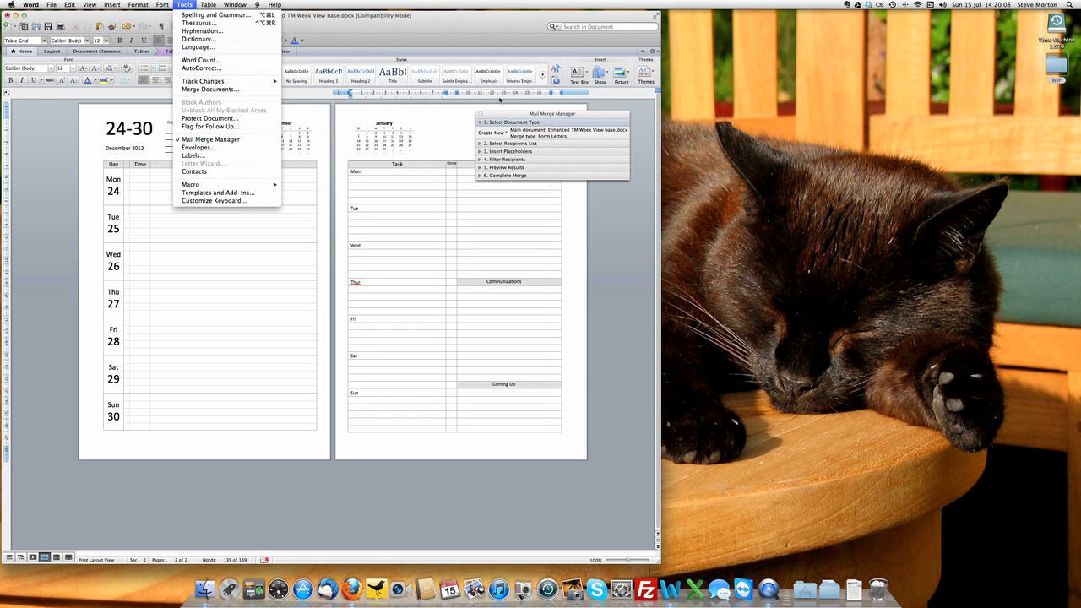
pyautogui.moveTo(200, 68)
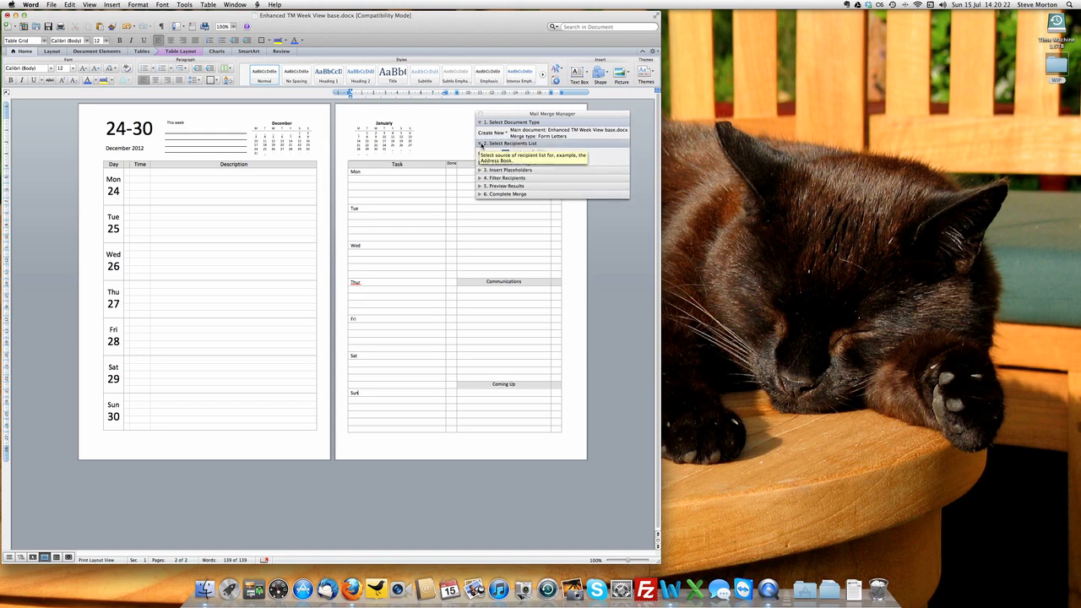
# Step: Turn on View Merged Data and step forward to the 14–20 January 2013 week
pyautogui.click(481, 143)
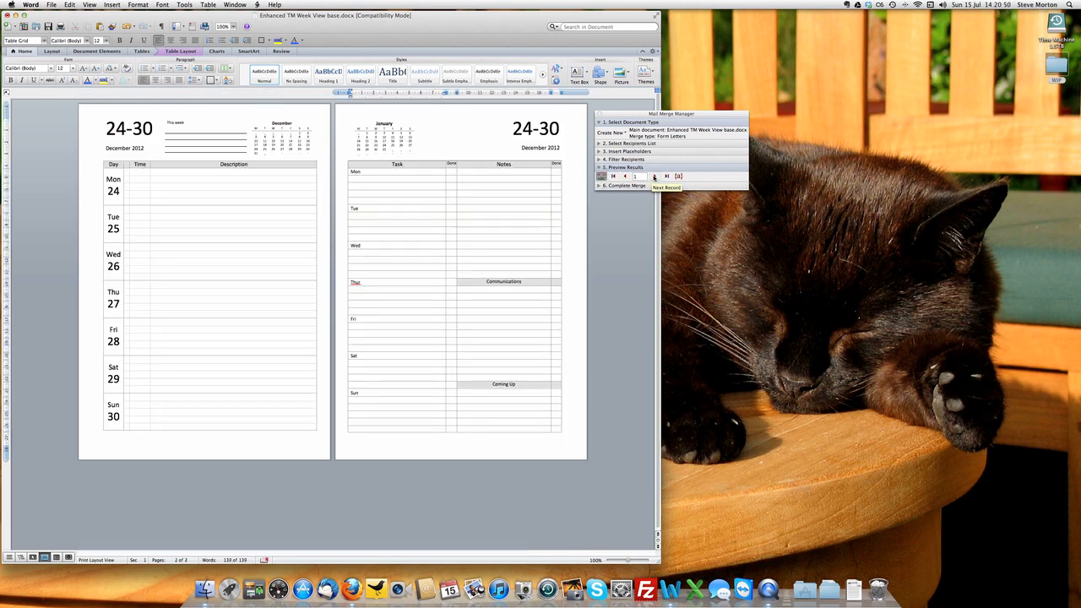
pyautogui.click(655, 175)
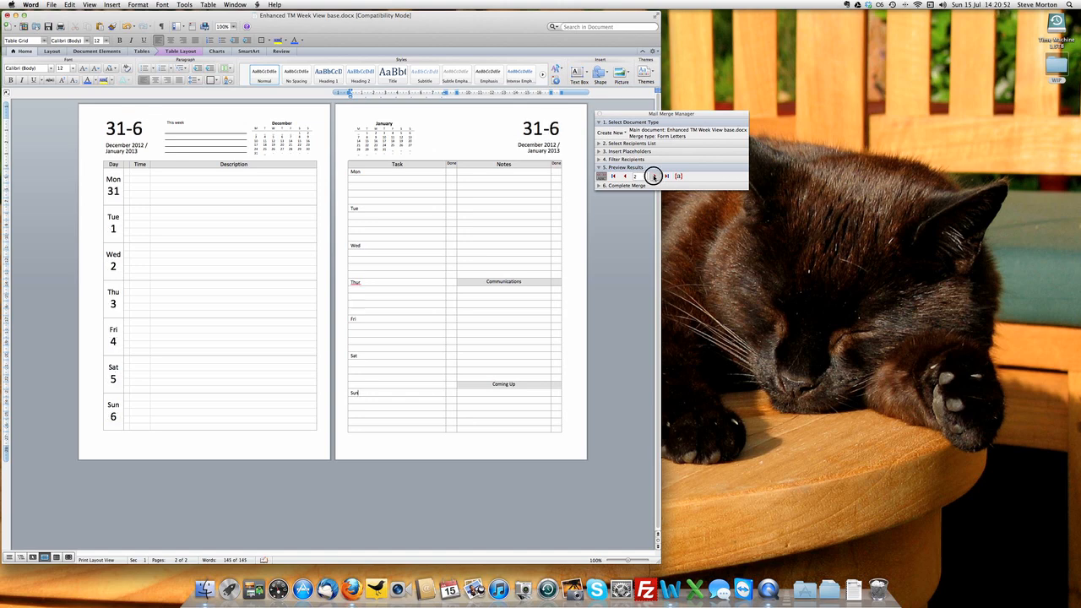
pyautogui.click(654, 175)
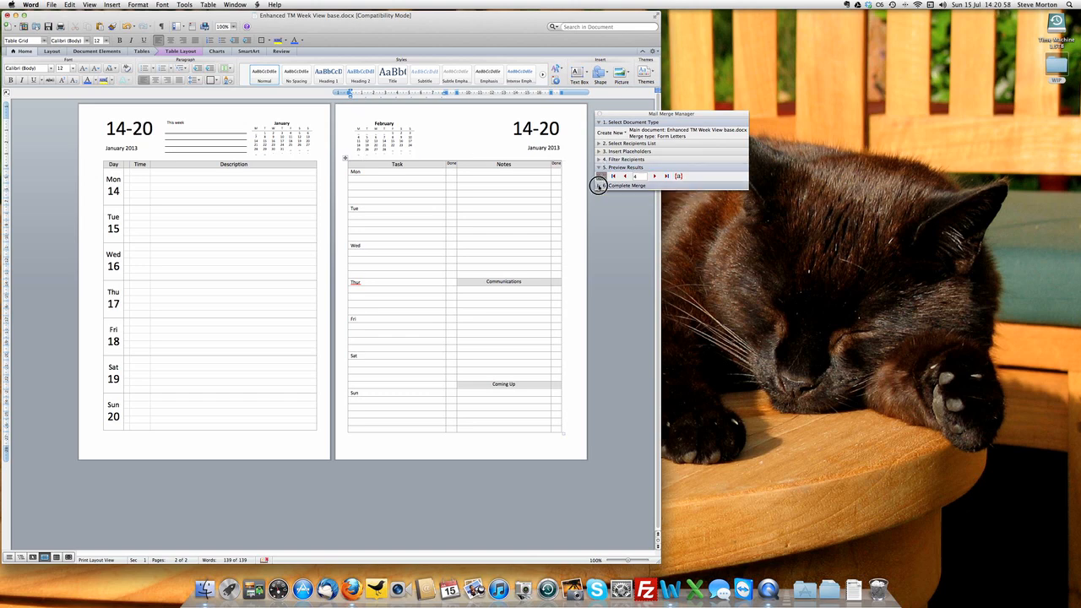
# Step: Merge All records into a new Form Letters document starting at 24–30 December 2012
pyautogui.click(623, 185)
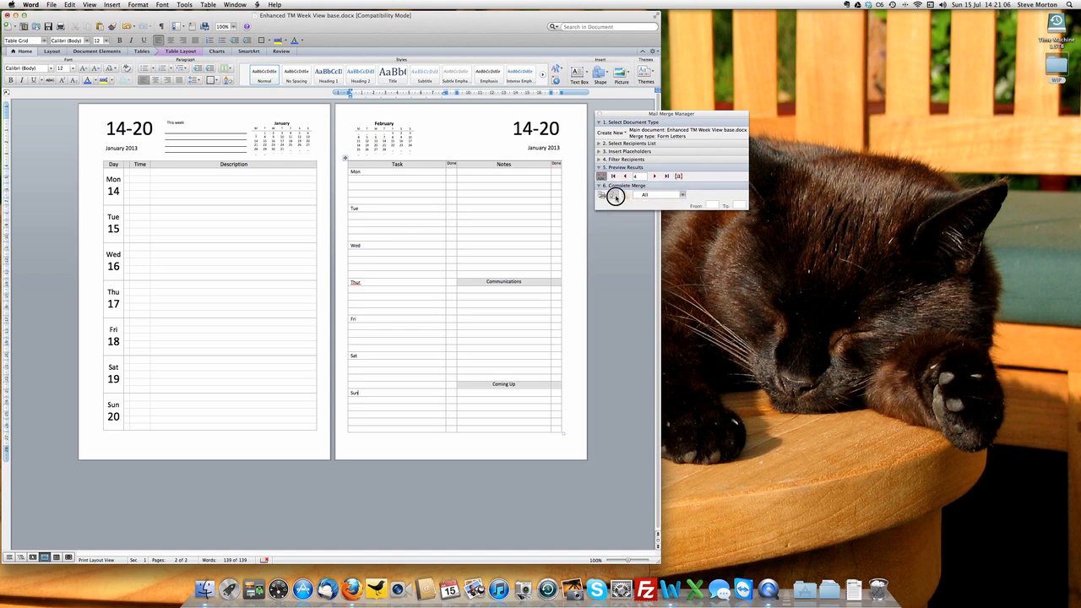
pyautogui.click(602, 194)
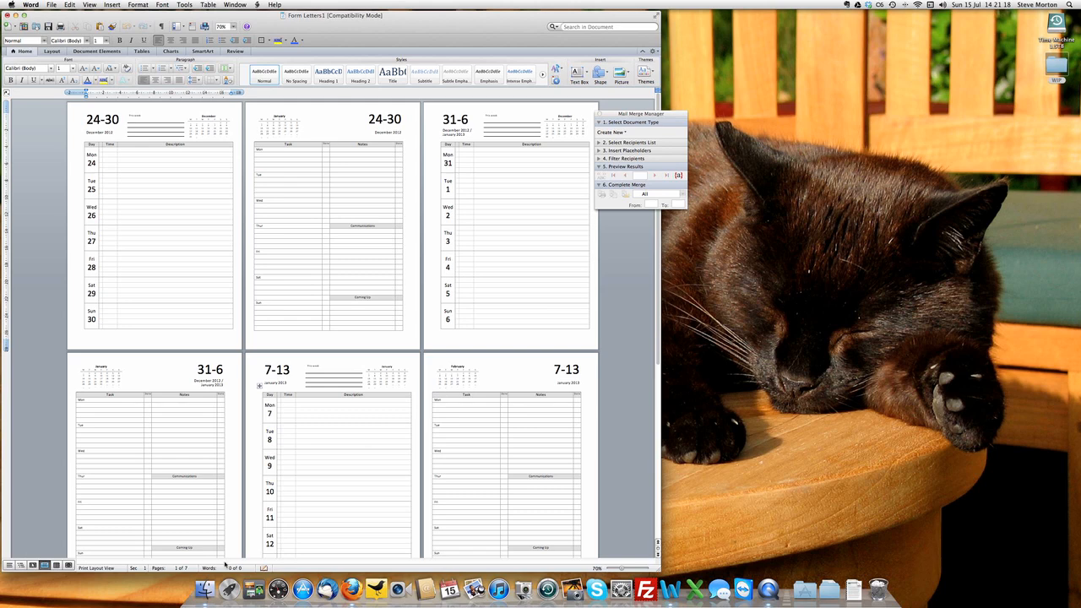
pyautogui.moveTo(26, 453)
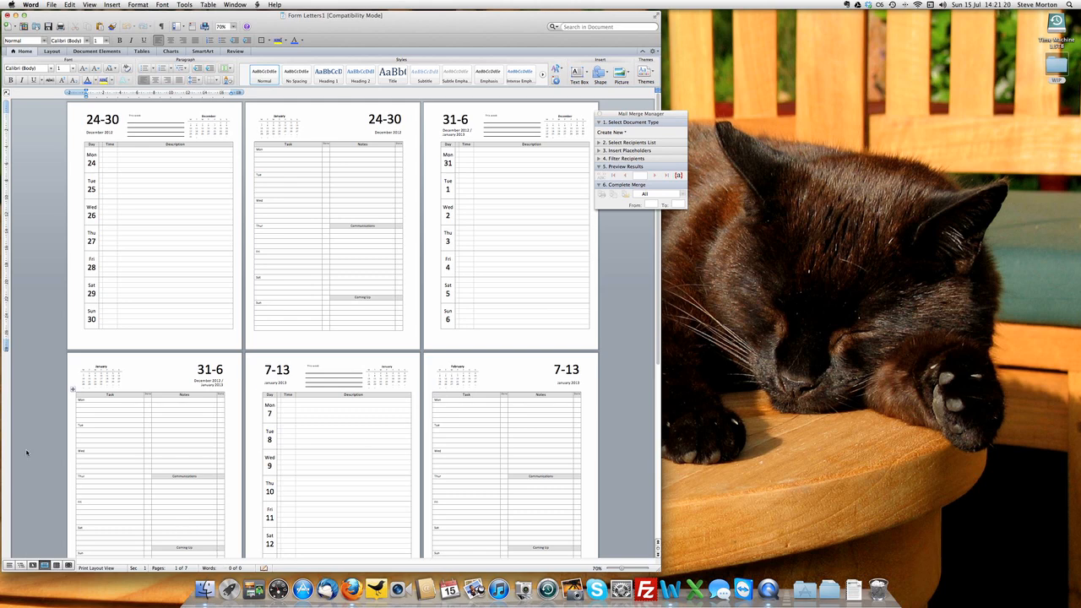
# Step: Scroll through the merged weekly diary pages into May 2013
pyautogui.scroll(-3)
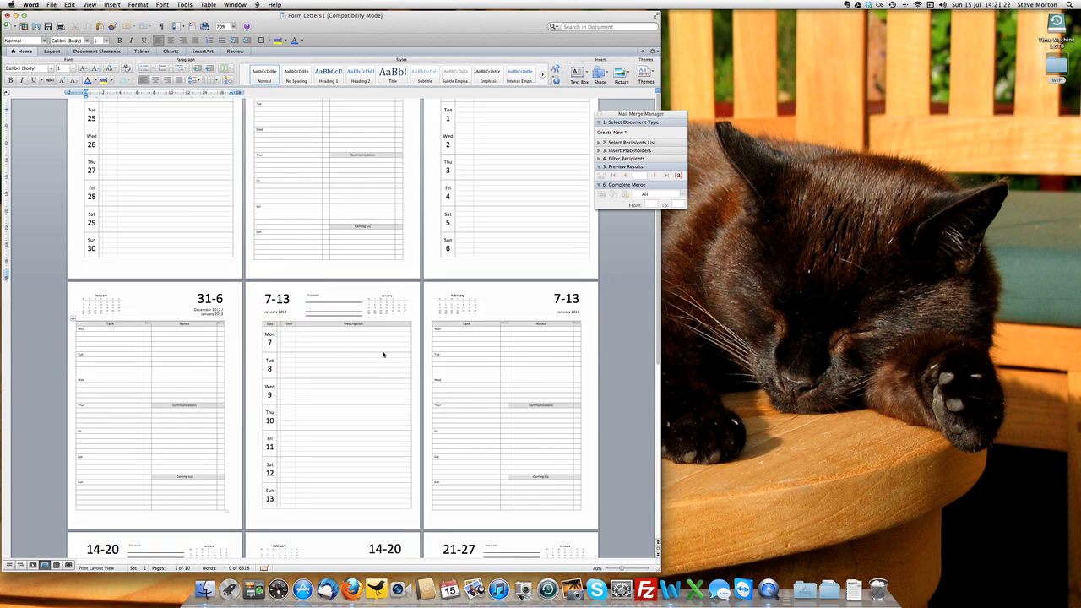
pyautogui.scroll(-3)
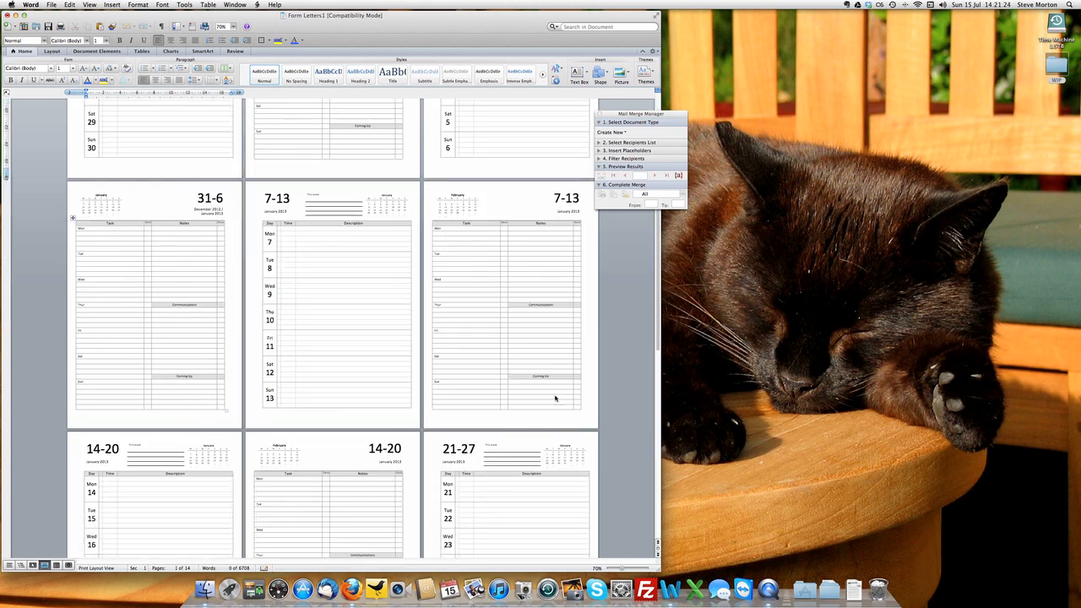
pyautogui.scroll(-3)
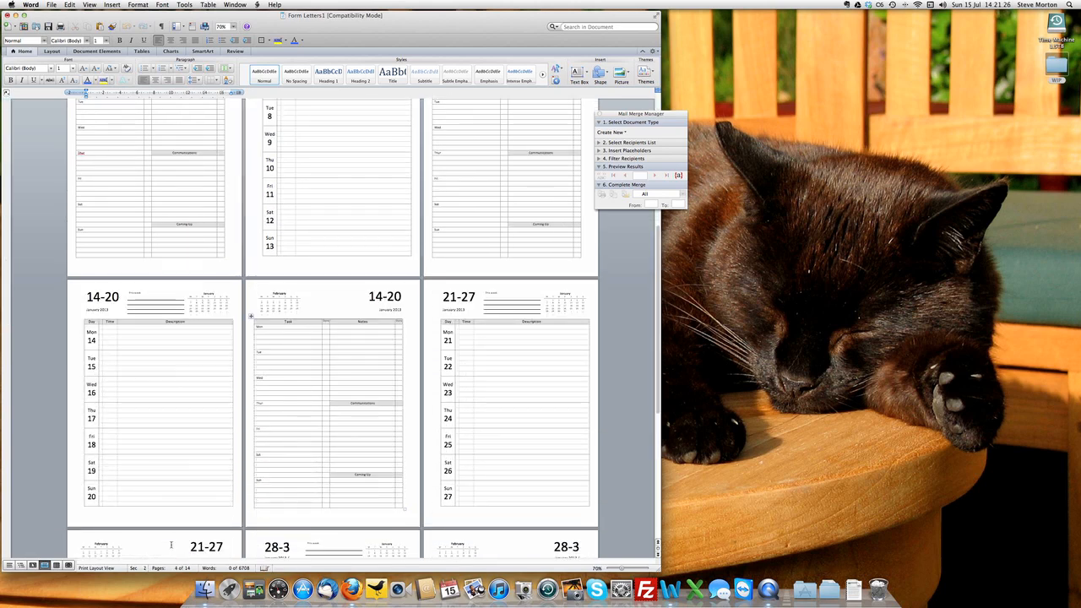
pyautogui.scroll(-3)
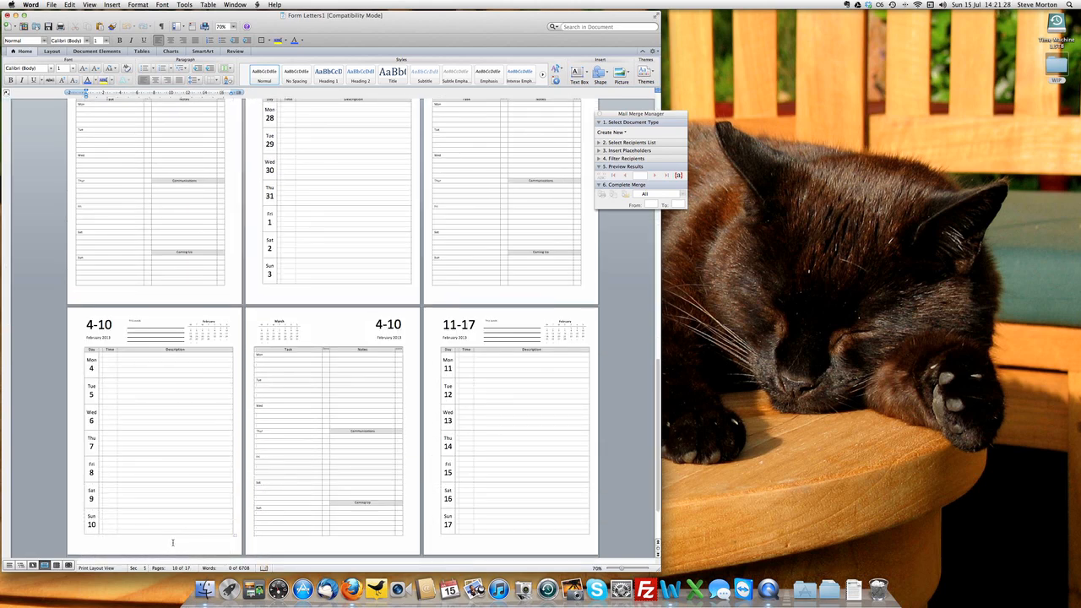
pyautogui.scroll(-3)
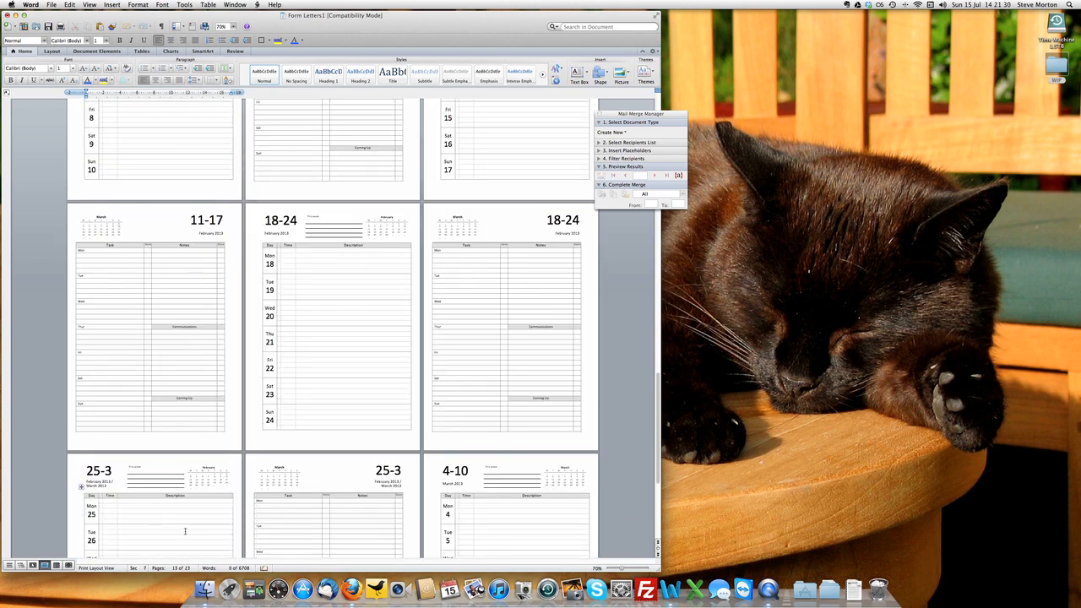
pyautogui.scroll(-3)
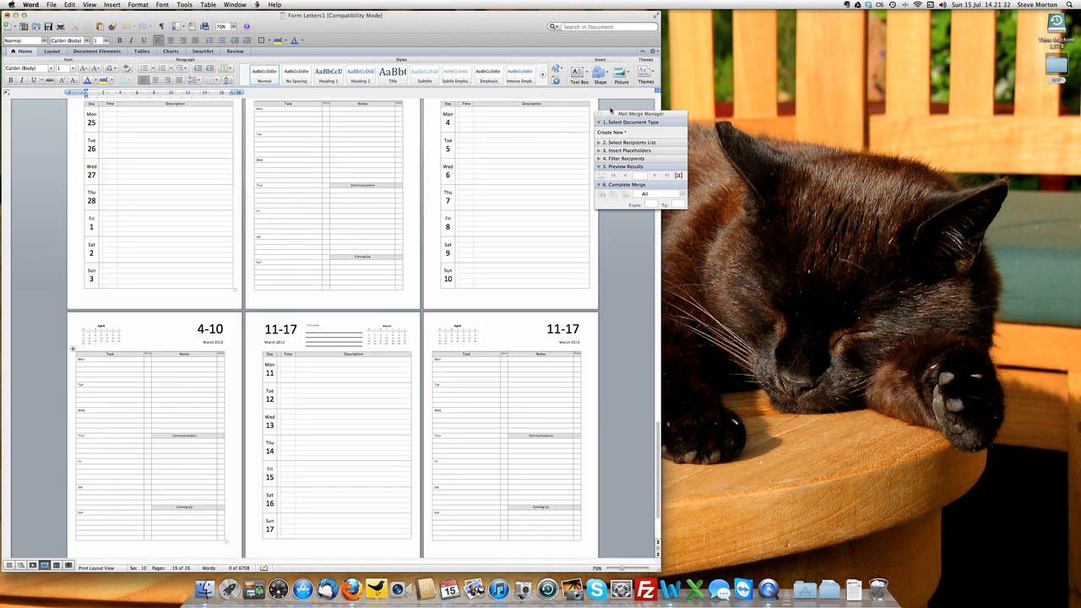
pyautogui.scroll(-3)
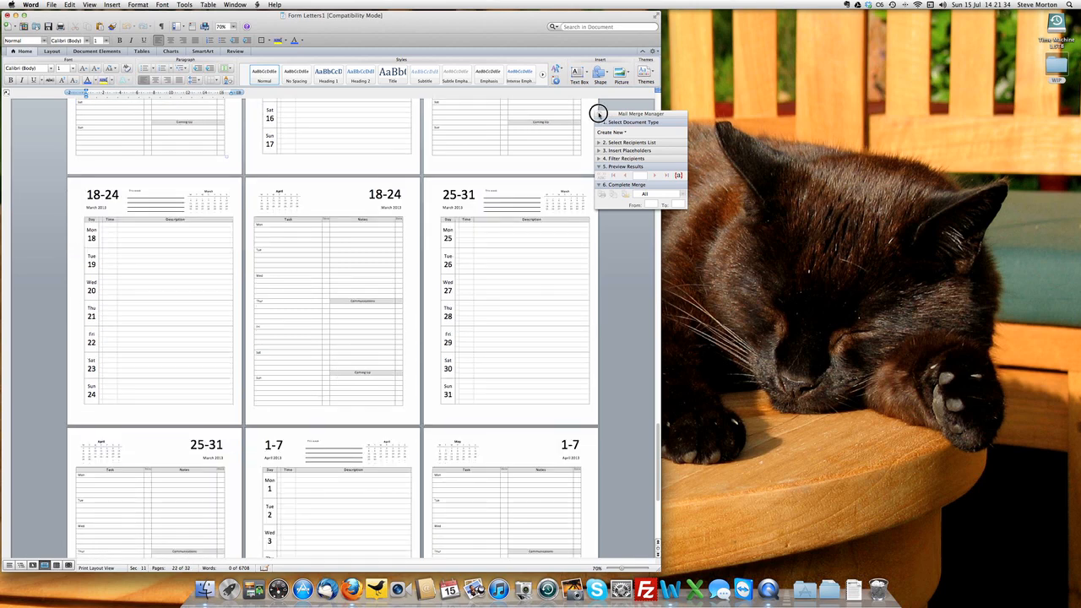
pyautogui.scroll(-3)
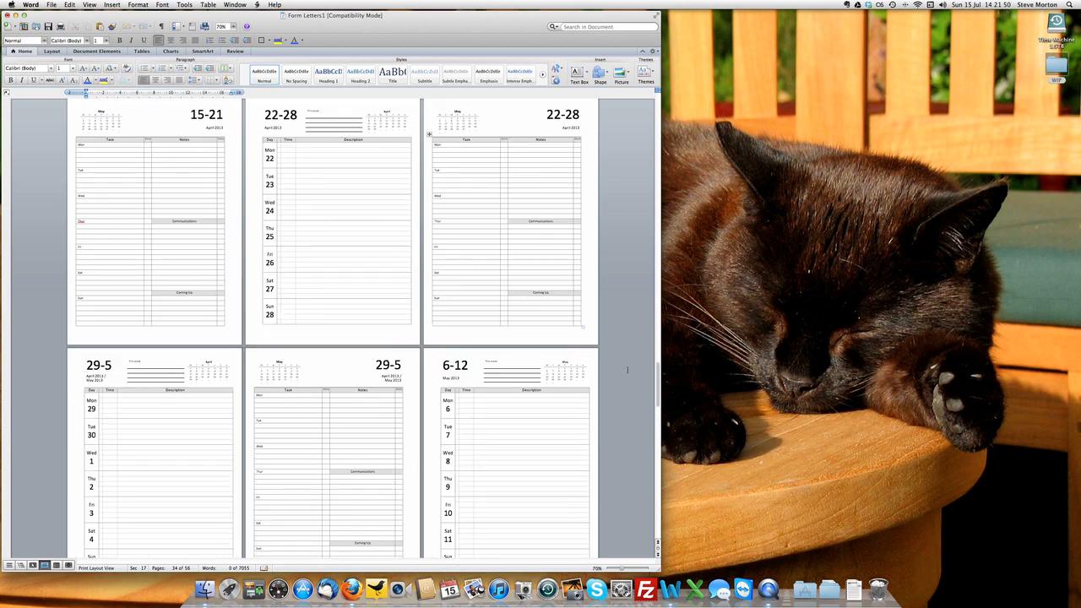
pyautogui.scroll(-3)
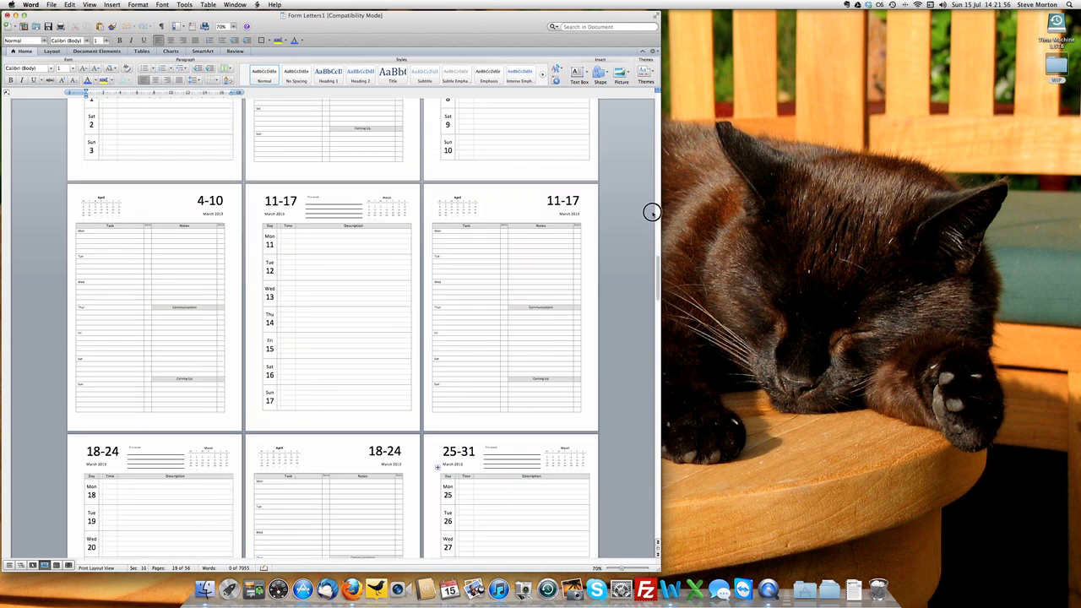
pyautogui.scroll(-3)
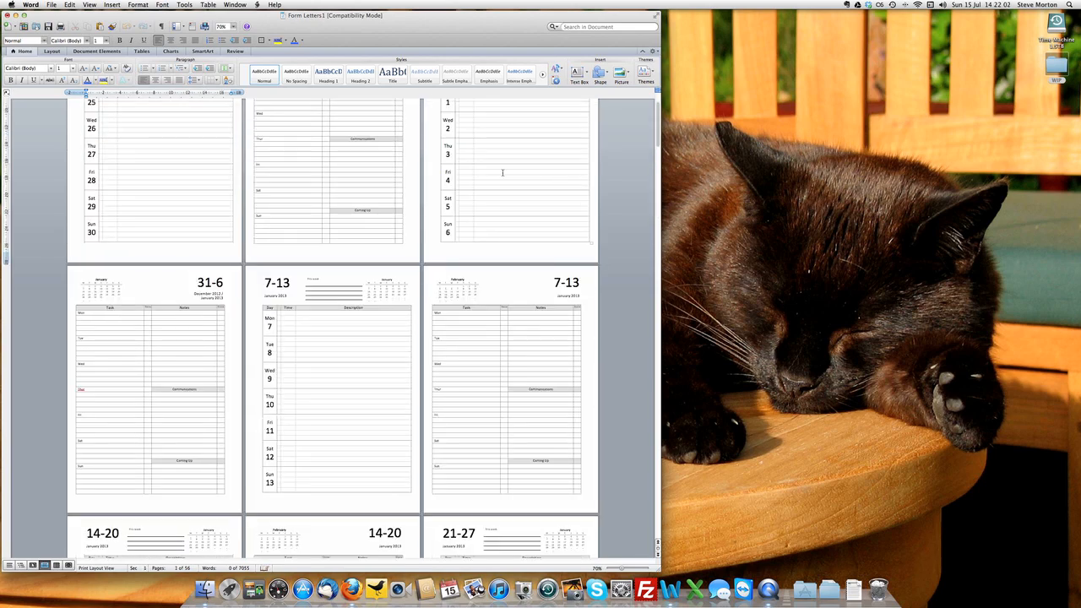
pyautogui.scroll(-3)
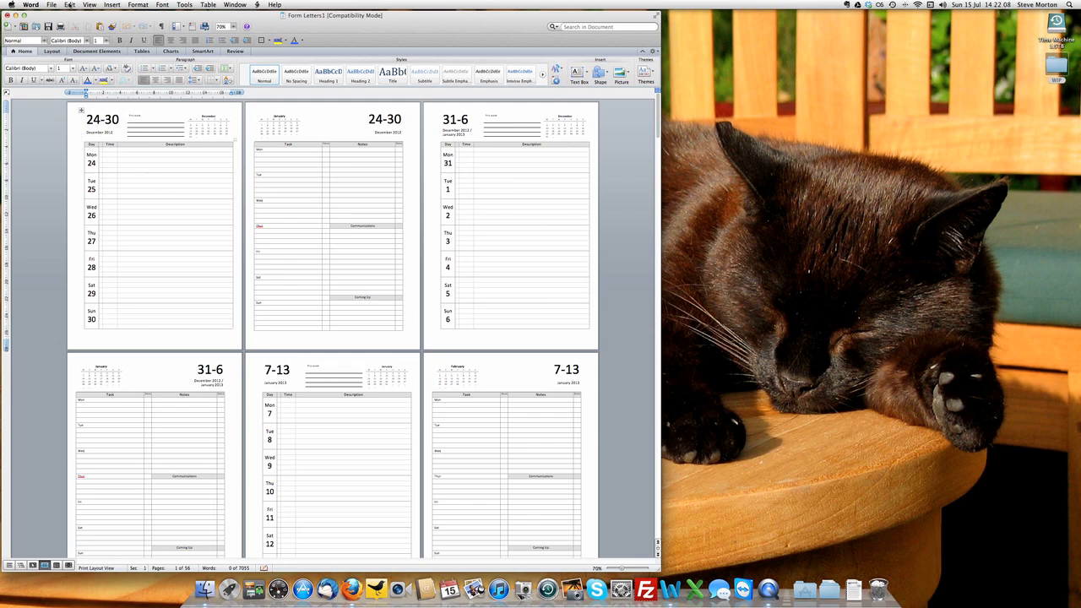
# Step: Replace all Section Break (^b) matches with nothing, clearing 54 breaks
pyautogui.click(69, 5)
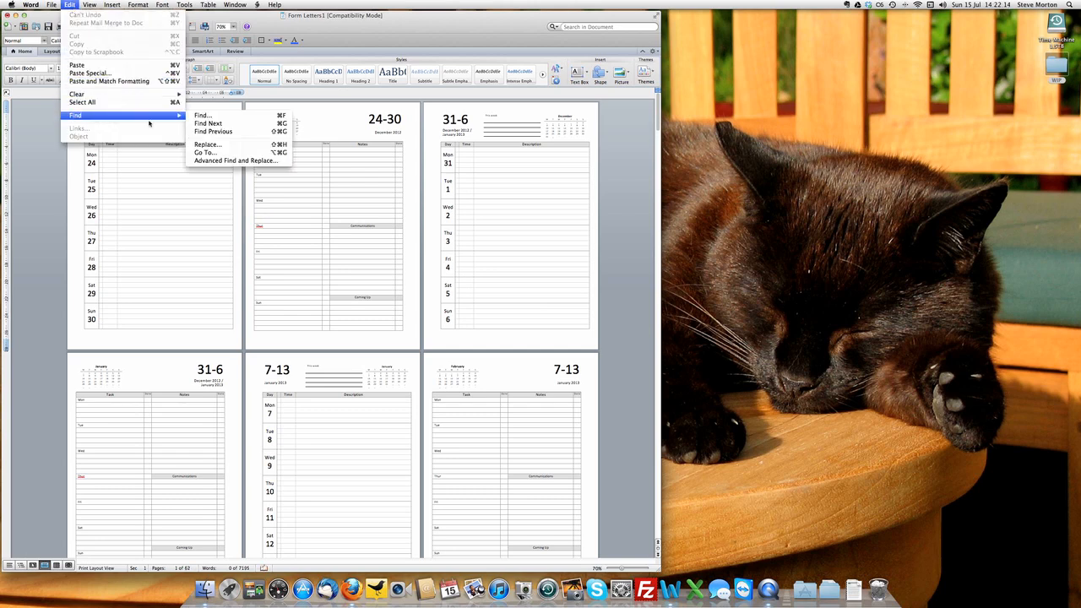
pyautogui.moveTo(207, 145)
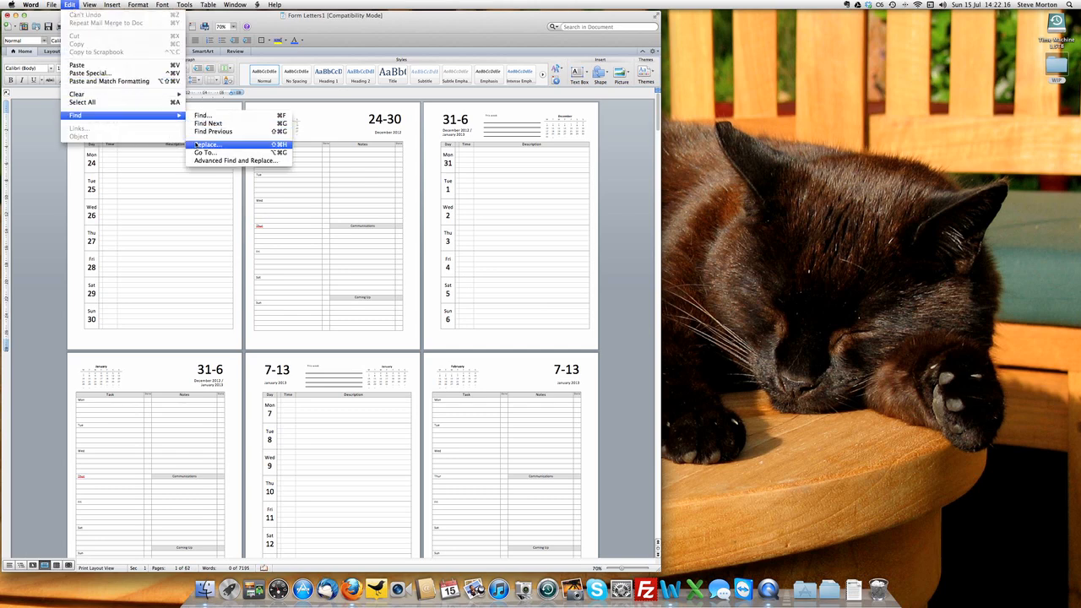
pyautogui.click(207, 144)
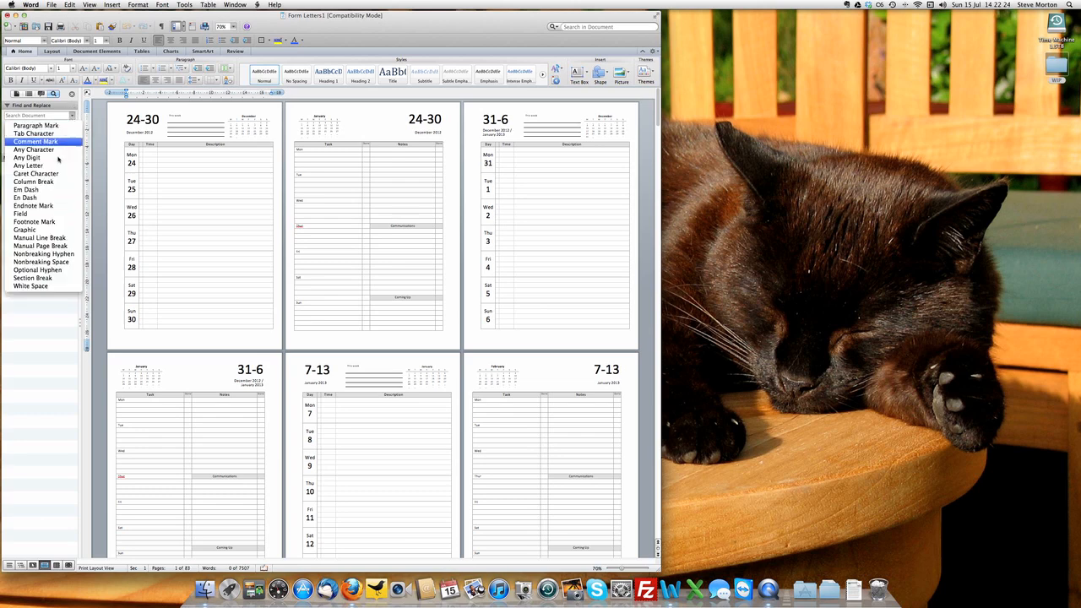
pyautogui.click(32, 278)
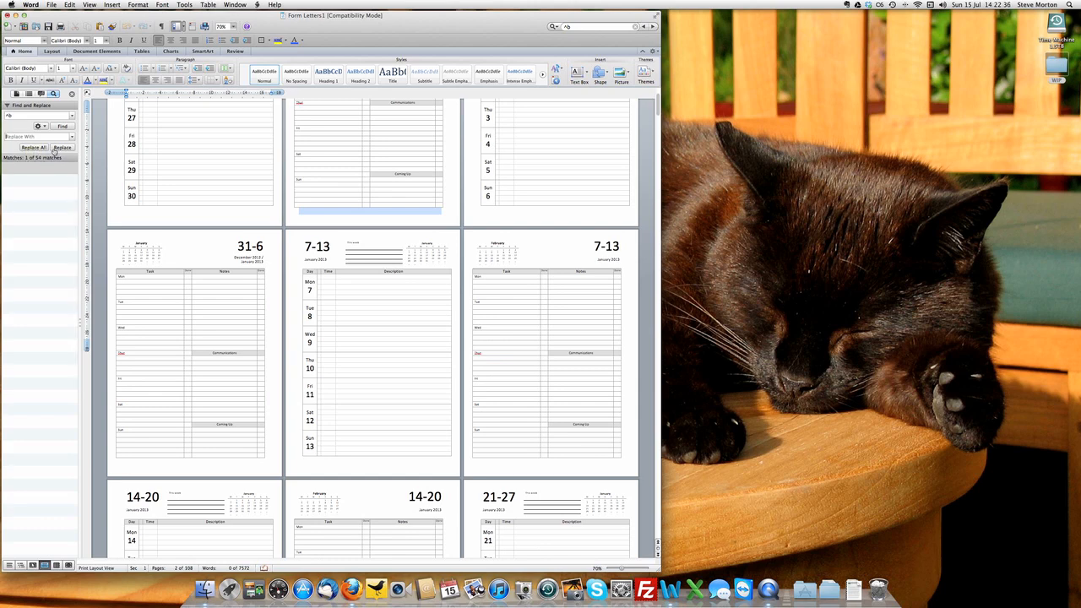
pyautogui.click(34, 147)
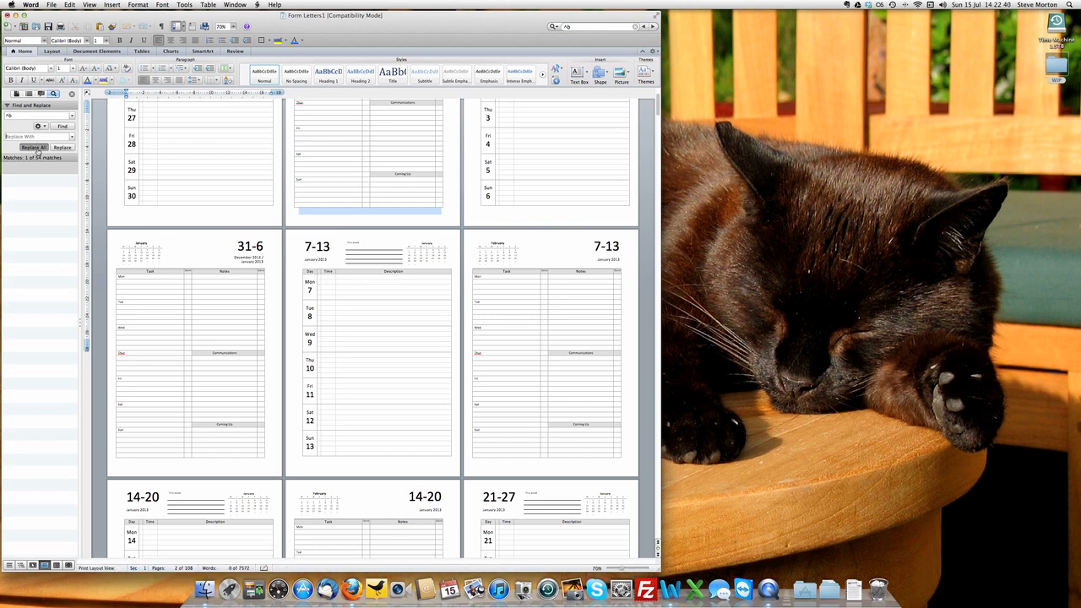
pyautogui.click(33, 147)
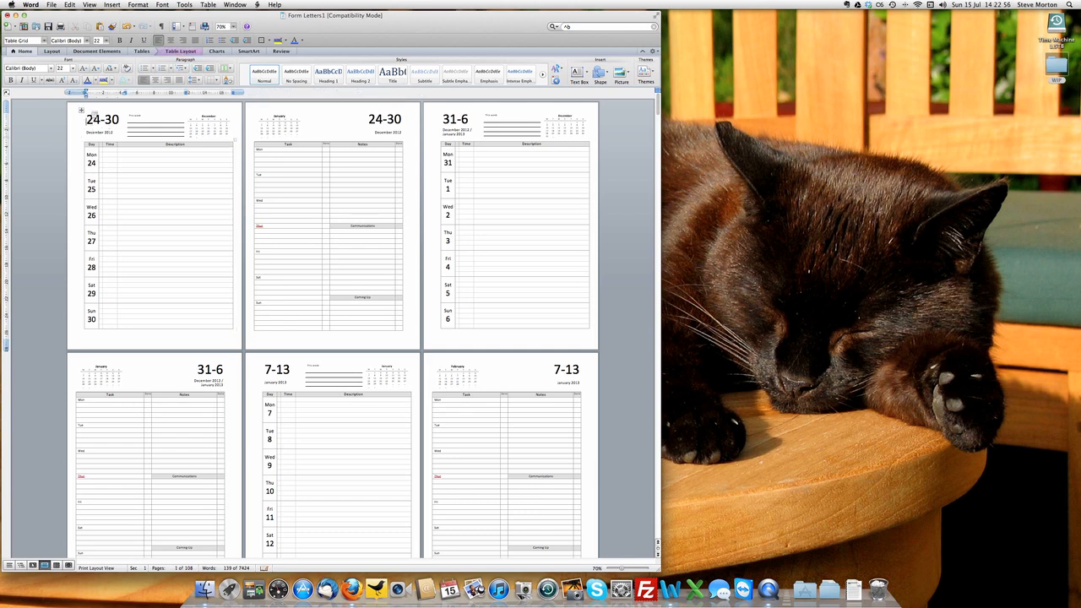
# Step: Insert a page break before the first week, then view the pages at 100% zoom
pyautogui.click(112, 5)
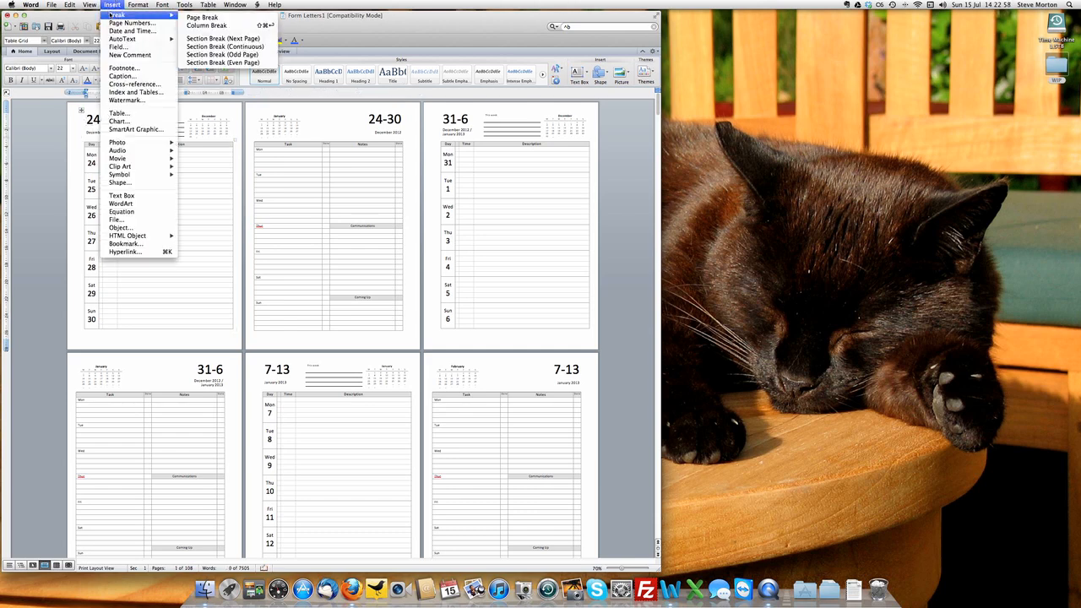
pyautogui.moveTo(202, 17)
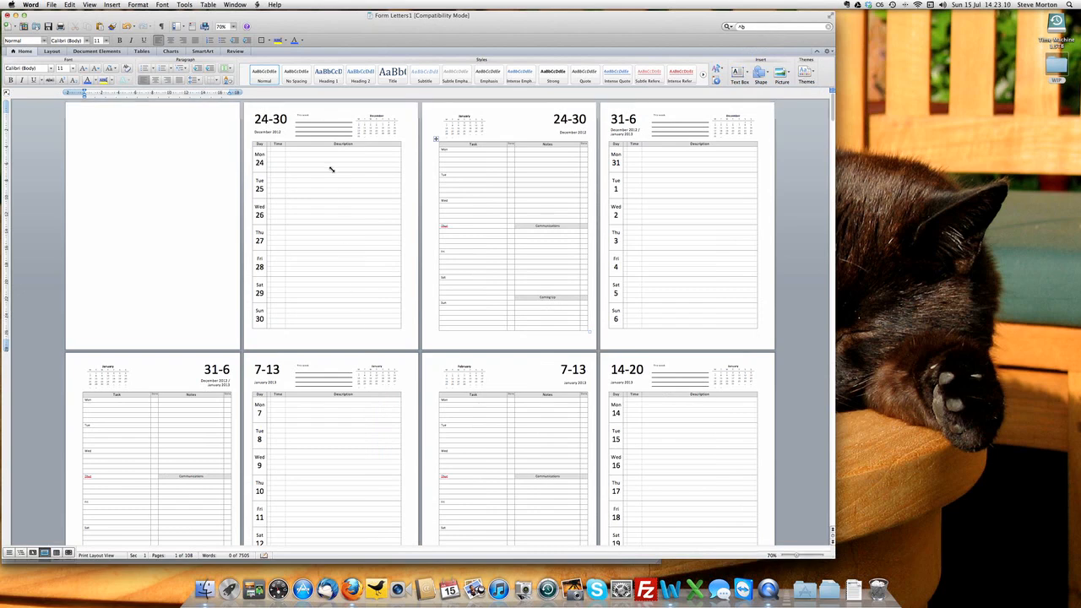
pyautogui.click(221, 26)
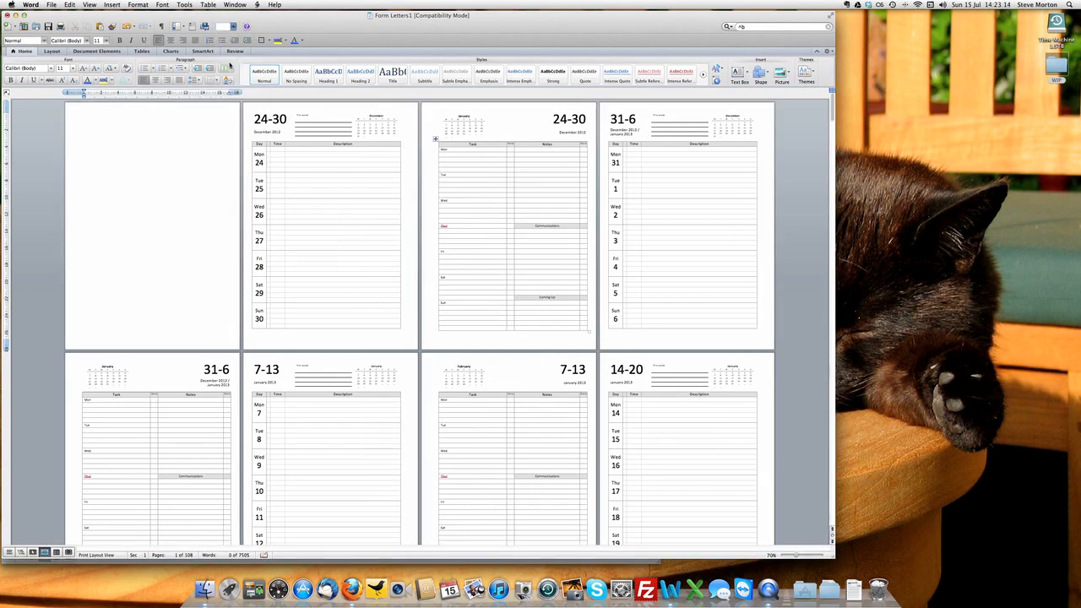
pyautogui.click(793, 555)
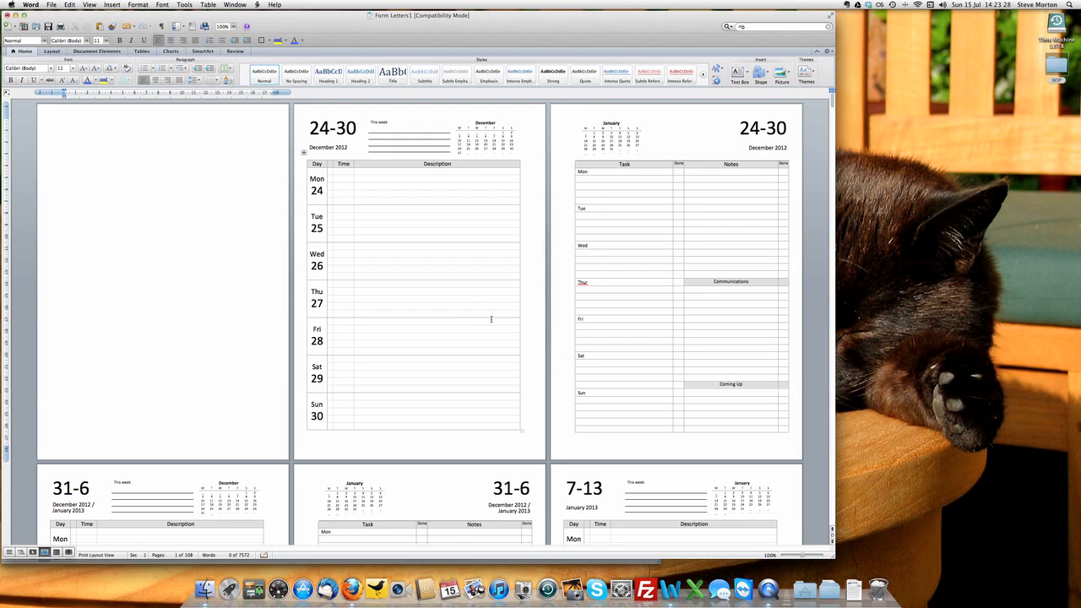
pyautogui.scroll(-3)
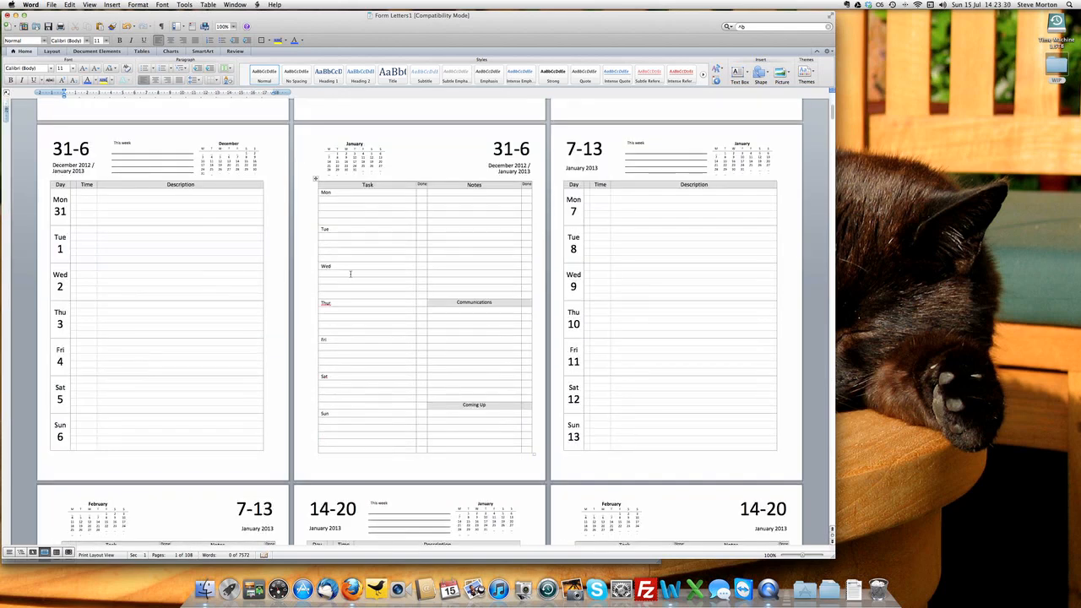
pyautogui.scroll(-3)
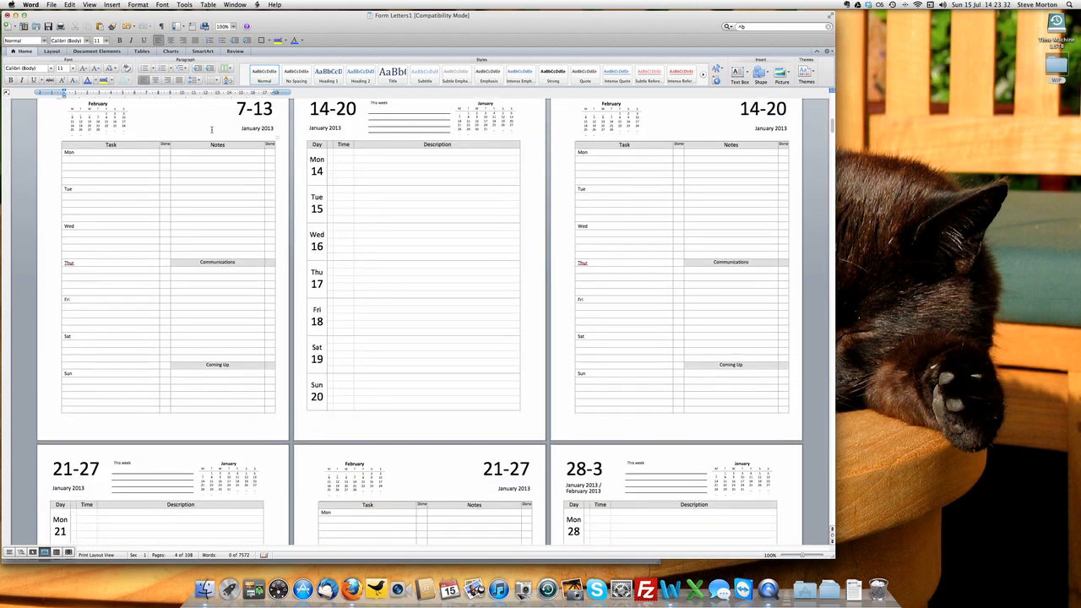
# Step: Save the diary on the Desktop as 2013mergedWeekPerView.docx, accepting the format update
pyautogui.click(53, 5)
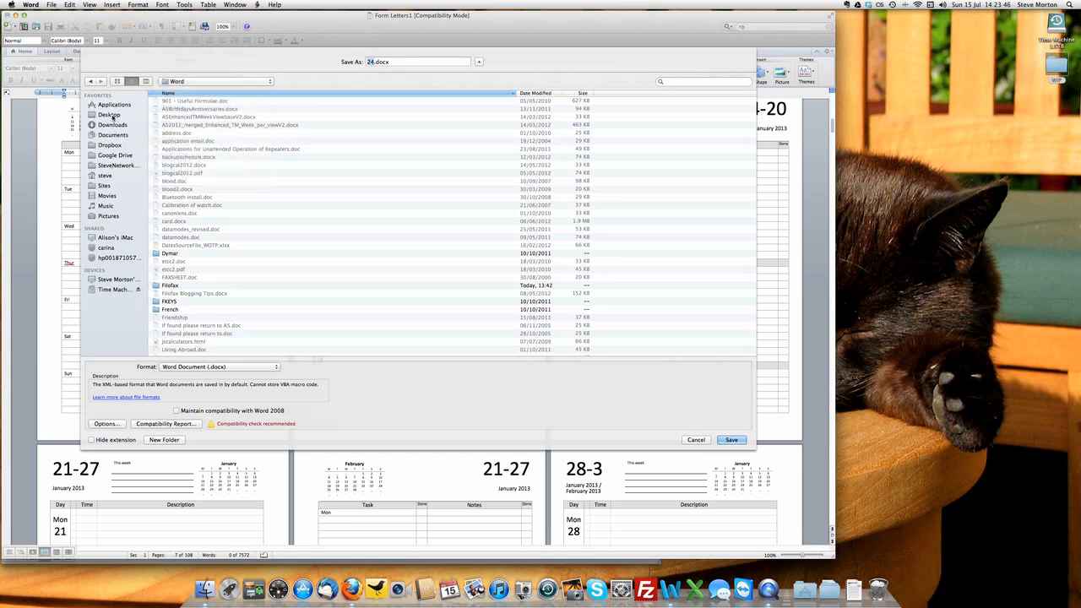
pyautogui.click(109, 115)
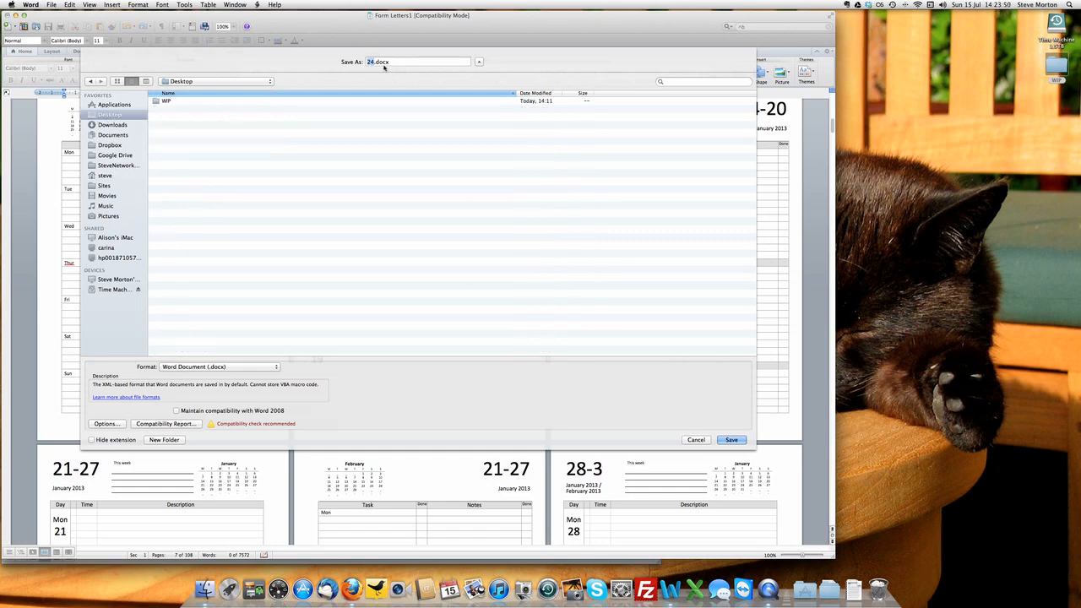
pyautogui.write('2012')
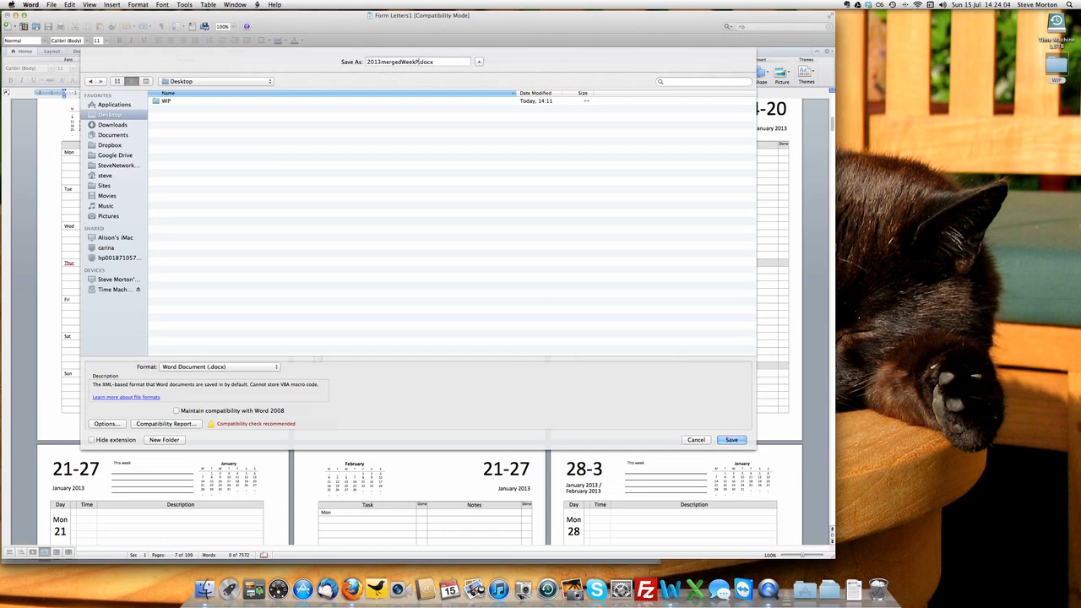
pyautogui.write('PerView')
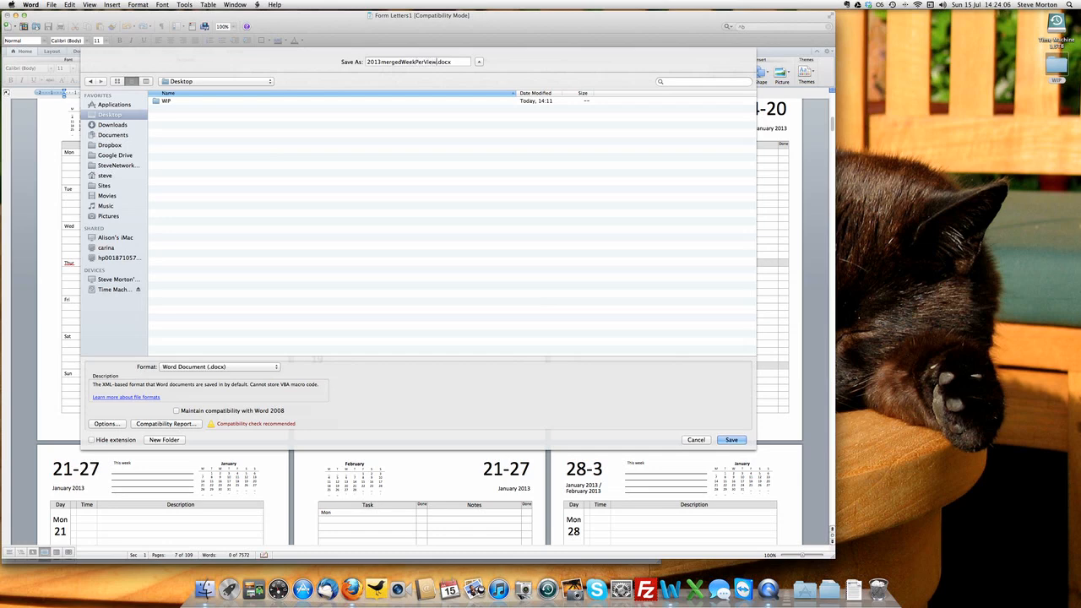
pyautogui.click(731, 439)
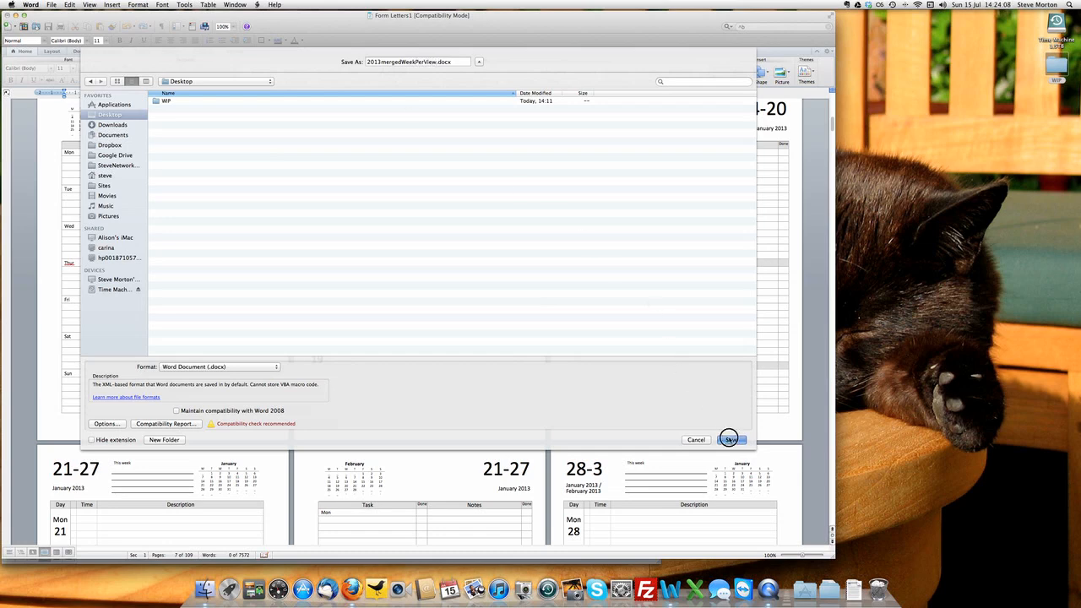
pyautogui.click(729, 440)
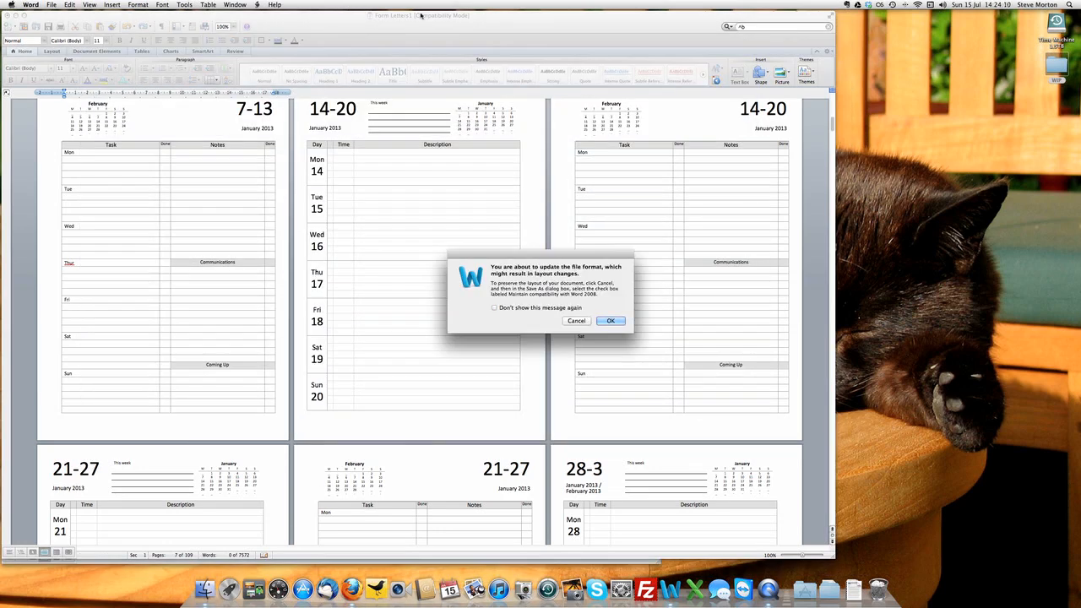
pyautogui.moveTo(528, 236)
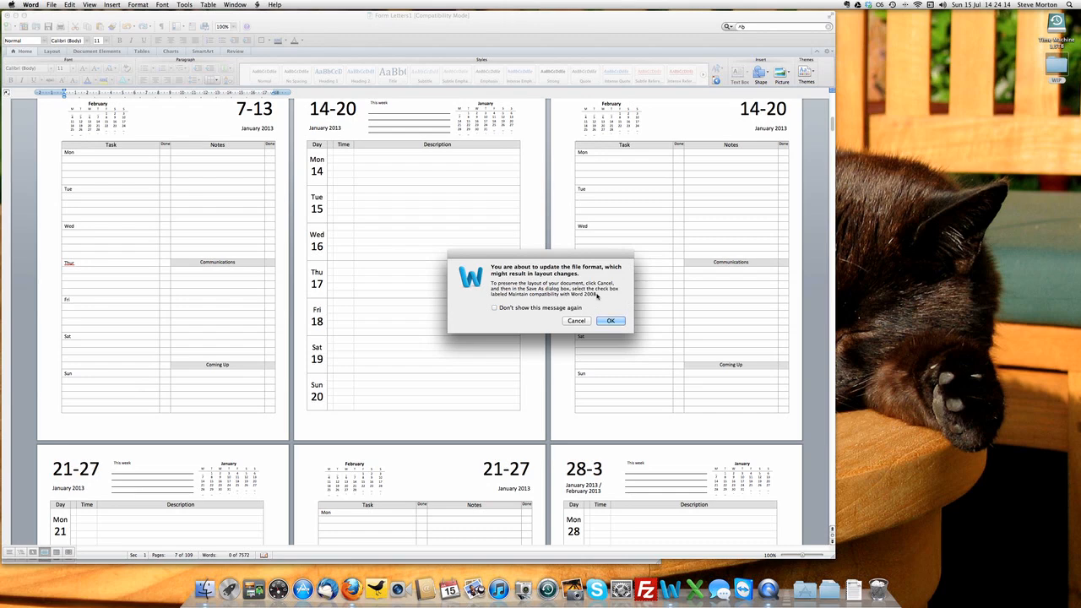
pyautogui.click(611, 320)
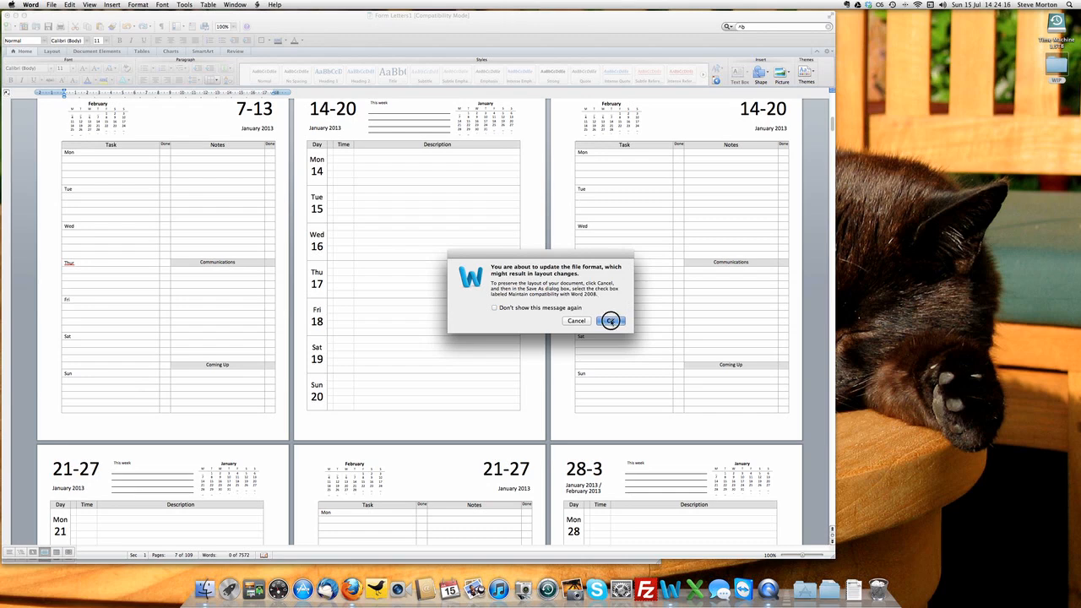
pyautogui.click(611, 320)
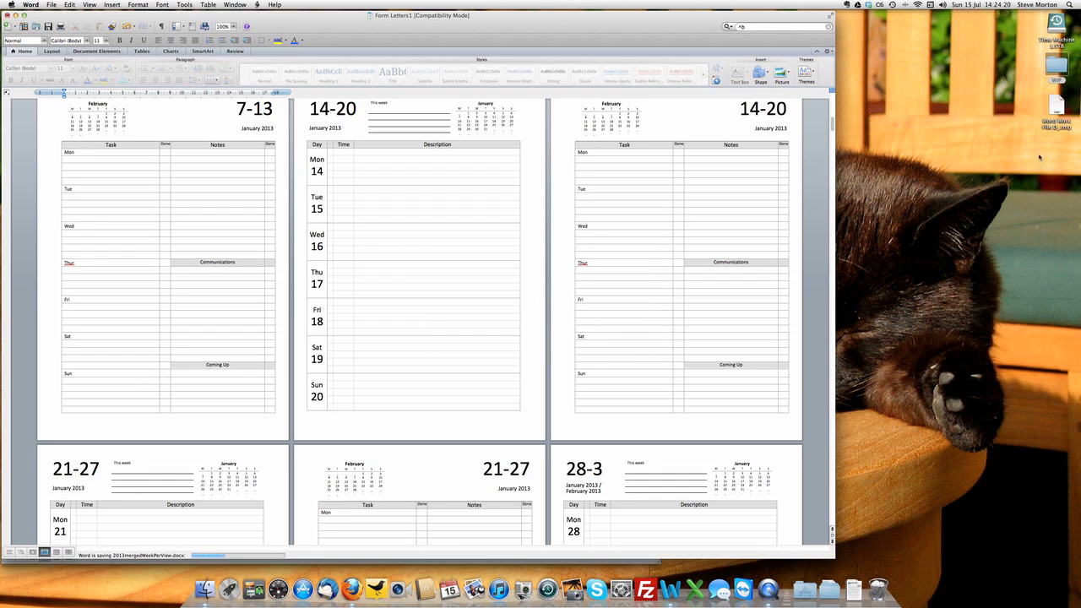
pyautogui.moveTo(292, 121)
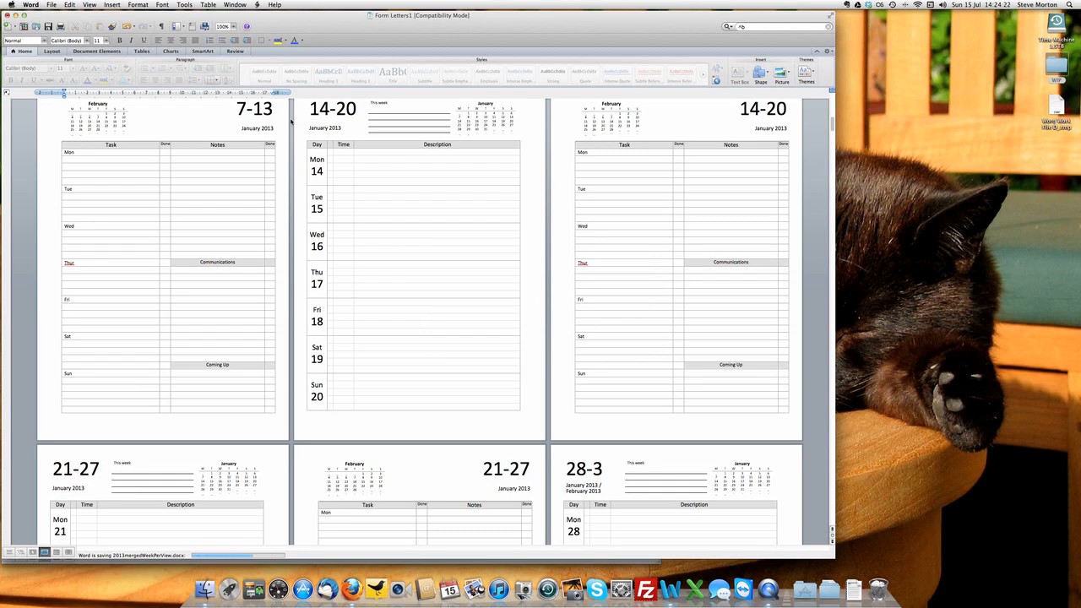
pyautogui.moveTo(302, 148)
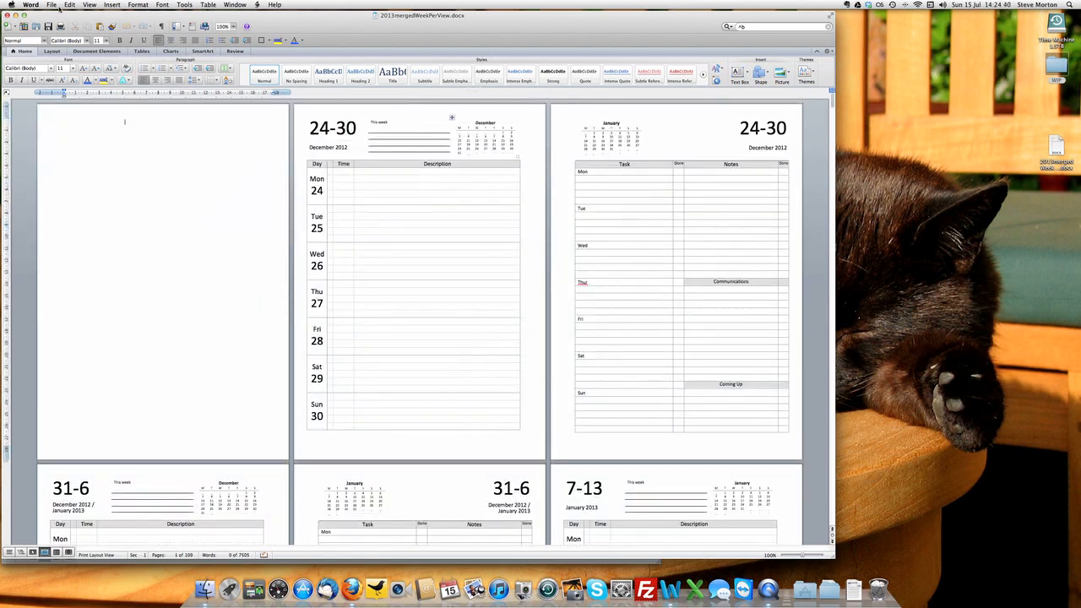
# Step: Save a copy of the diary with PDF chosen as the file format
pyautogui.click(52, 5)
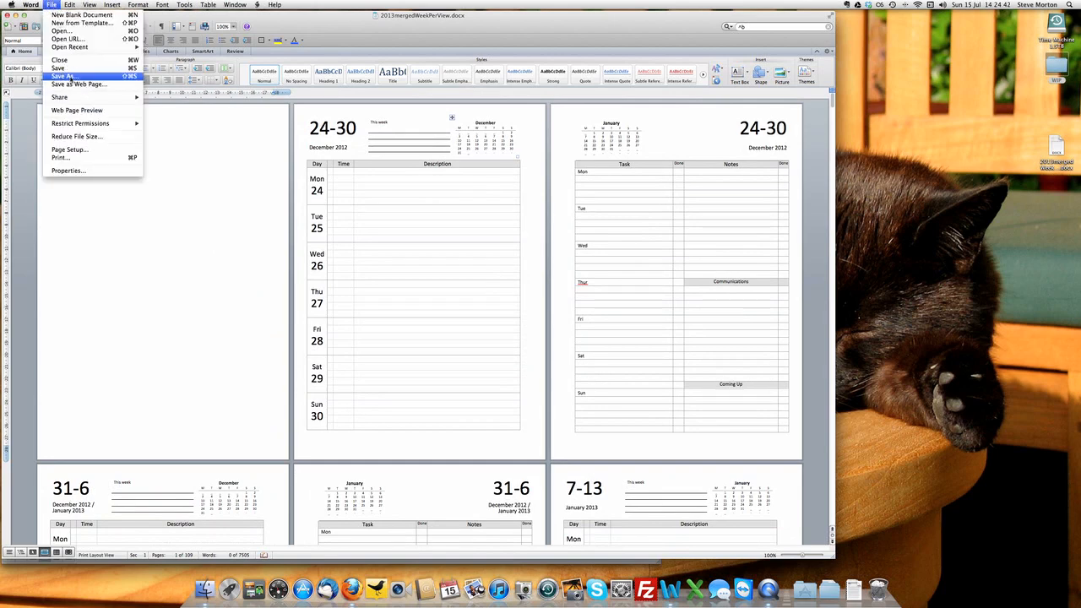
pyautogui.click(63, 76)
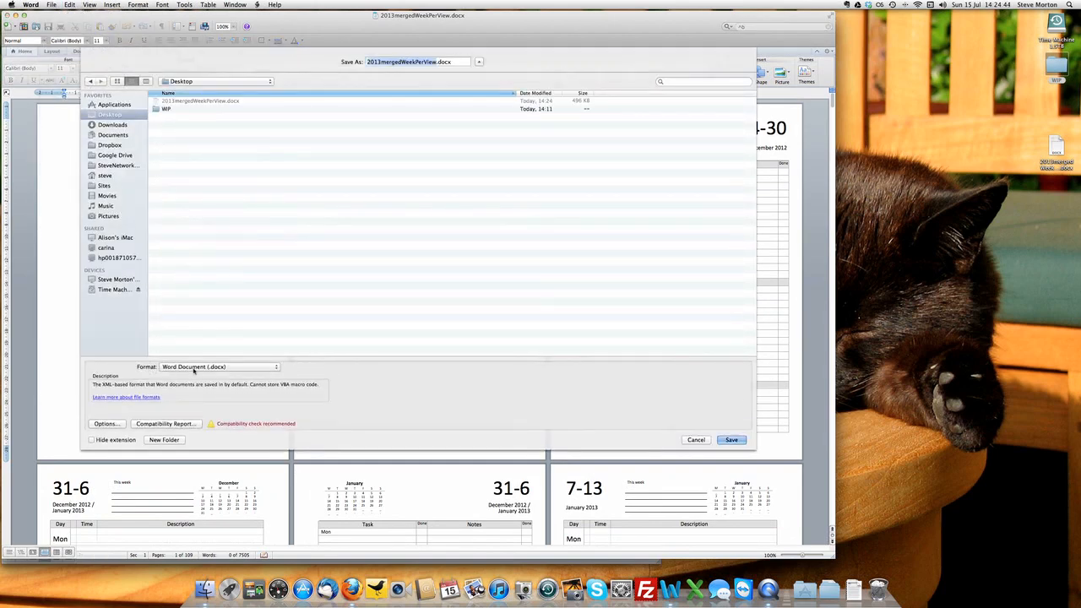
pyautogui.click(218, 367)
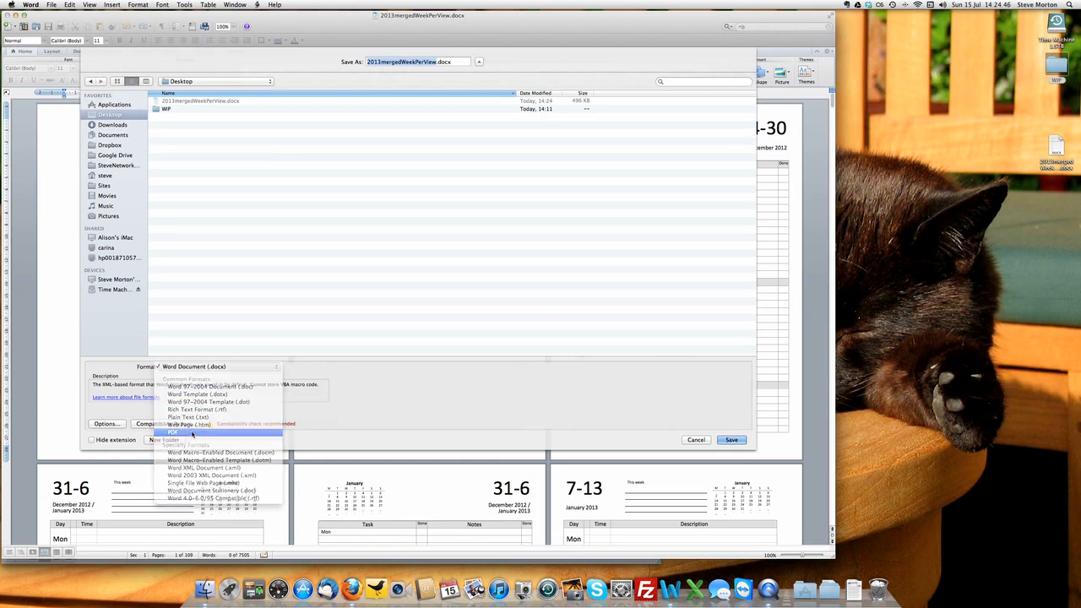
pyautogui.click(172, 432)
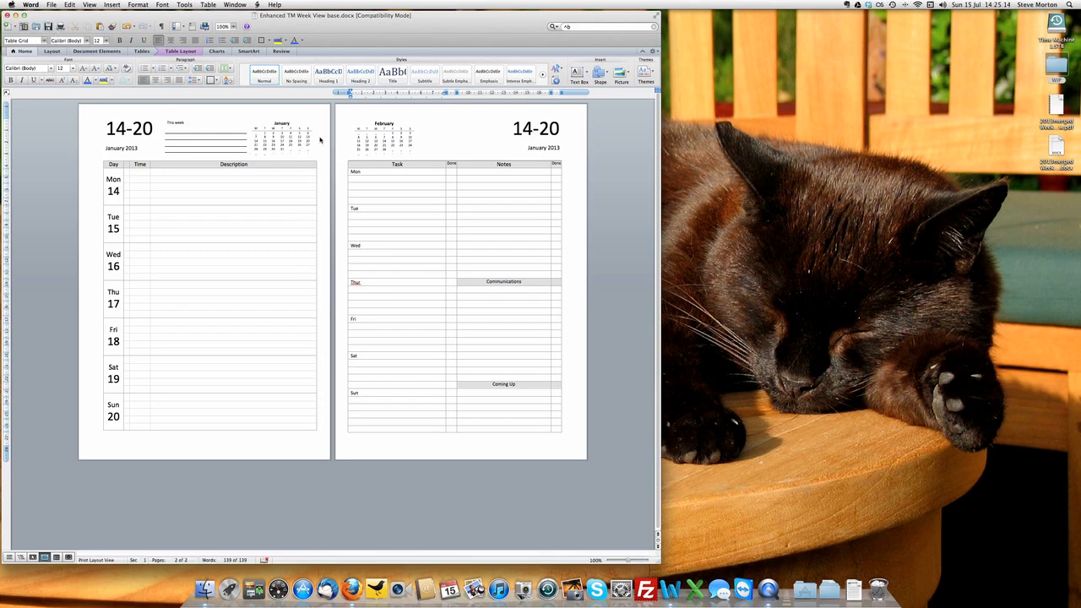
pyautogui.moveTo(66, 109)
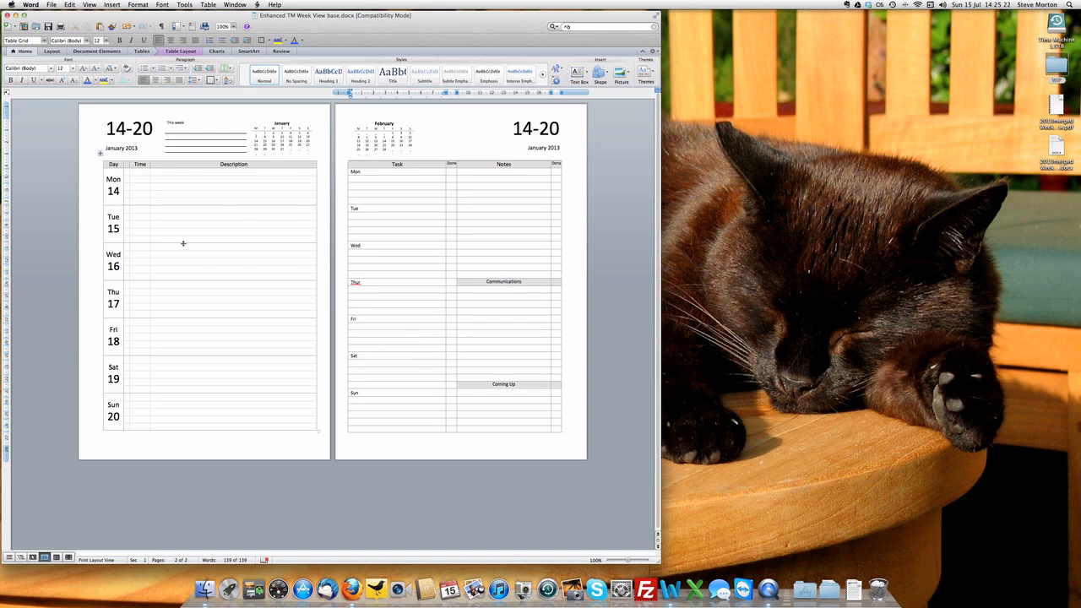
pyautogui.moveTo(180, 214)
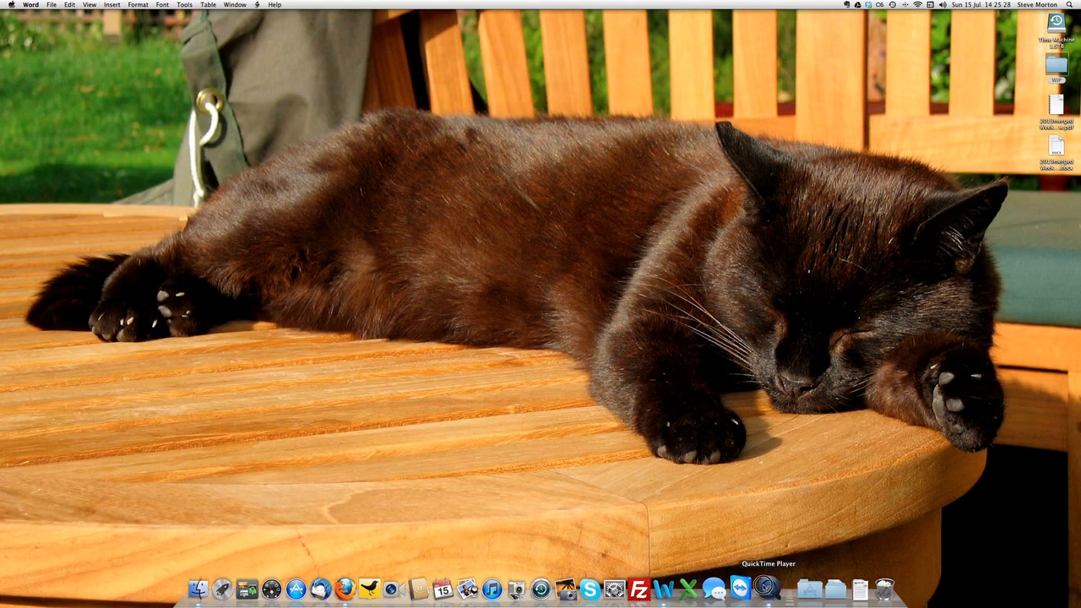
# Step: Close the remaining Word windows and return to the desktop
pyautogui.click(765, 588)
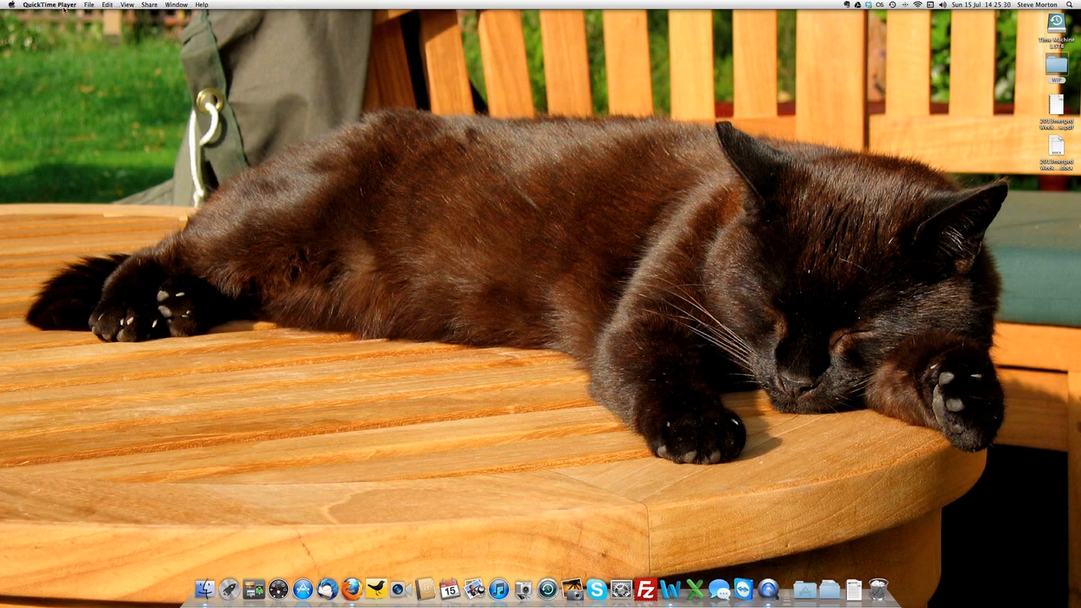